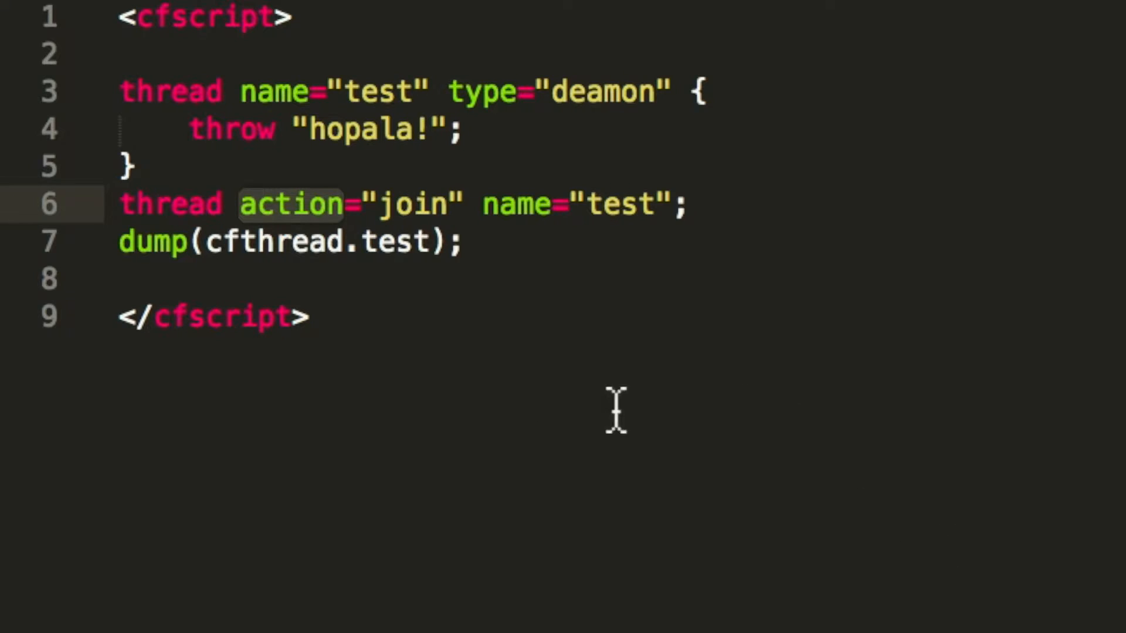
mouse_move(280, 129)
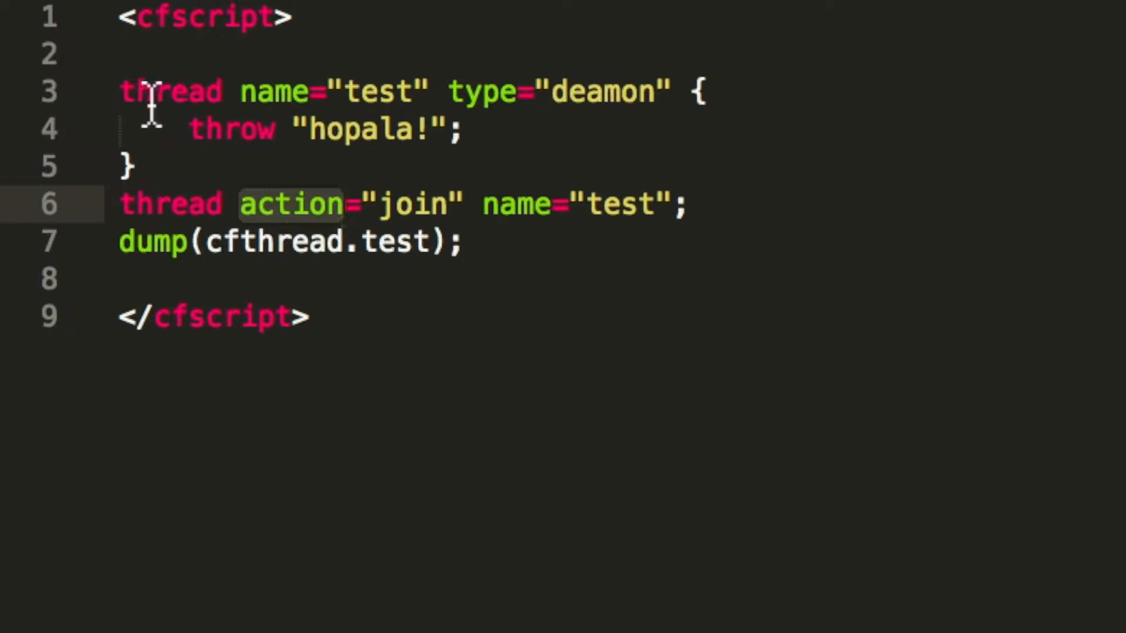
mouse_move(463, 136)
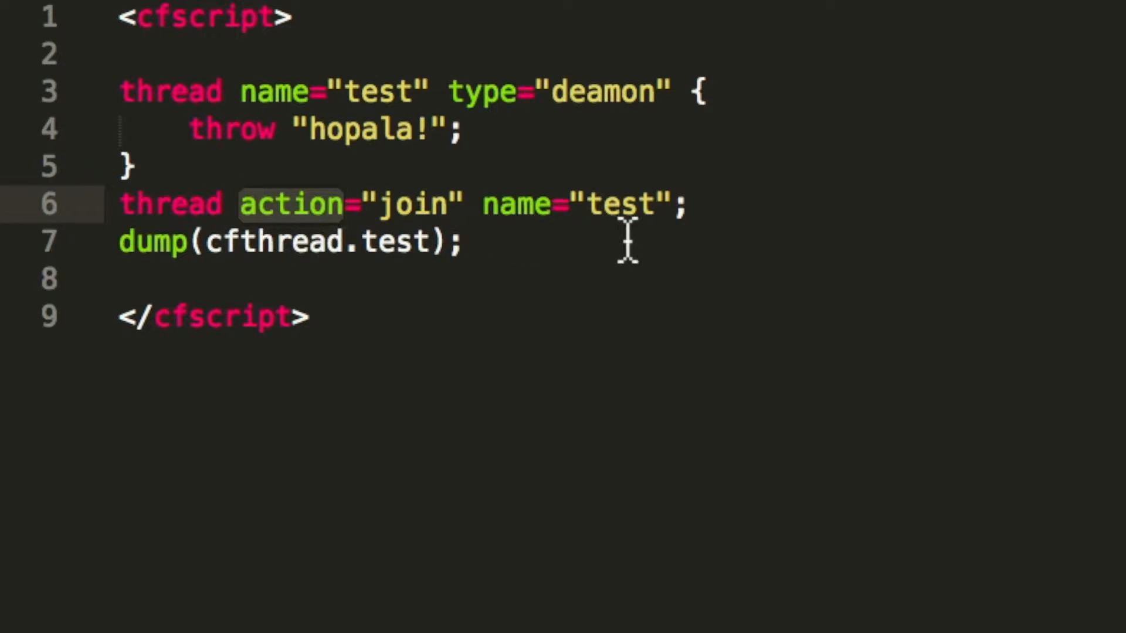
mouse_move(372, 153)
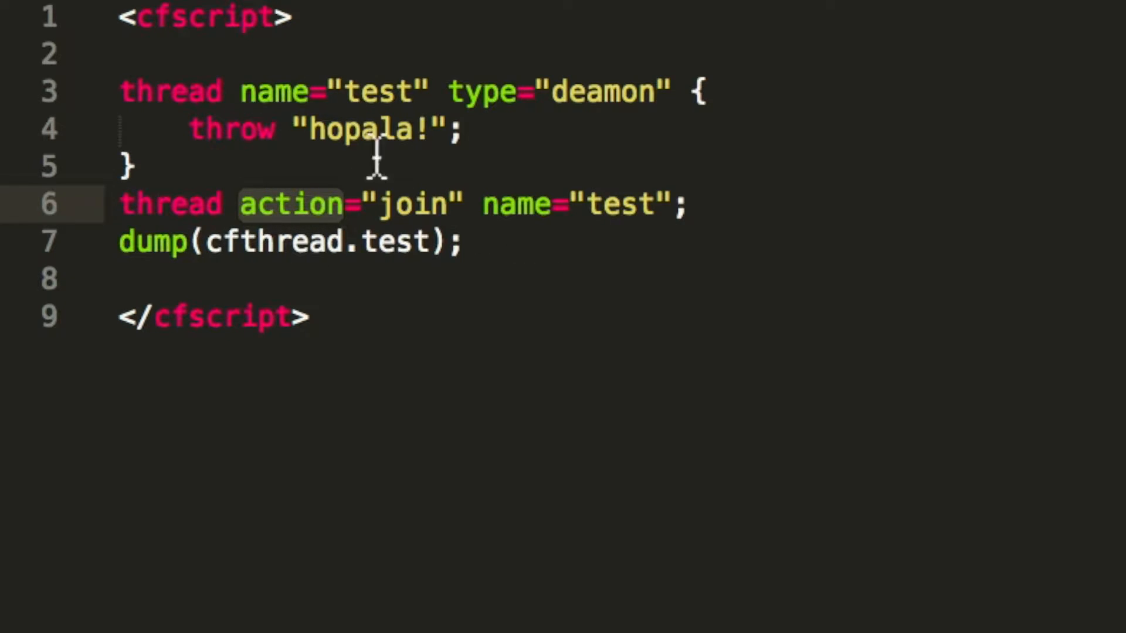
mouse_move(391, 266)
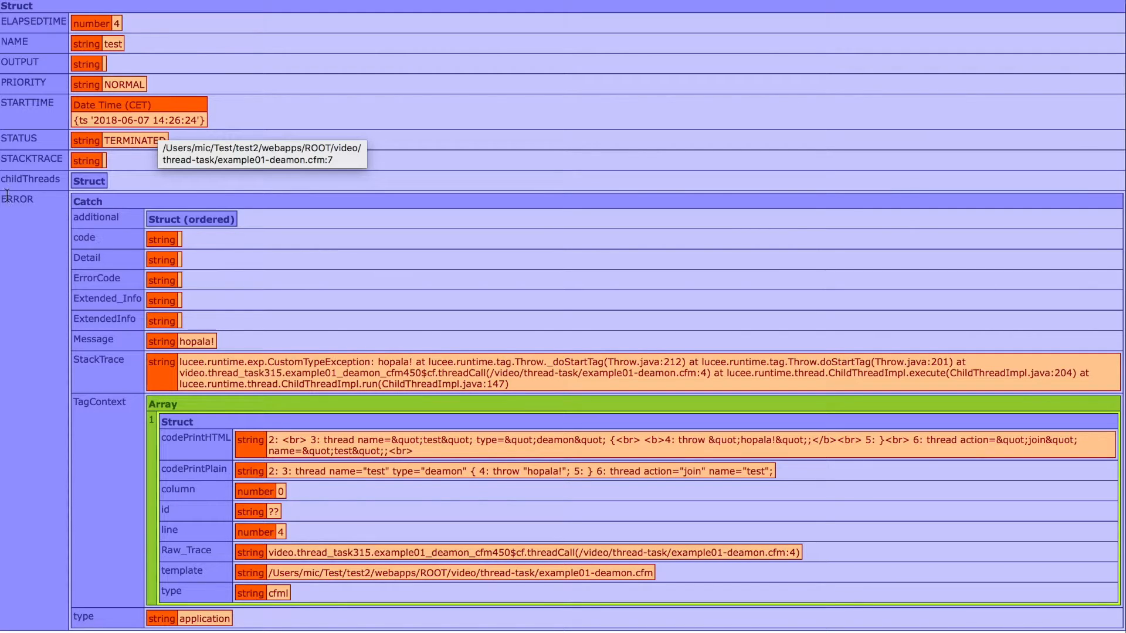
mouse_move(122, 344)
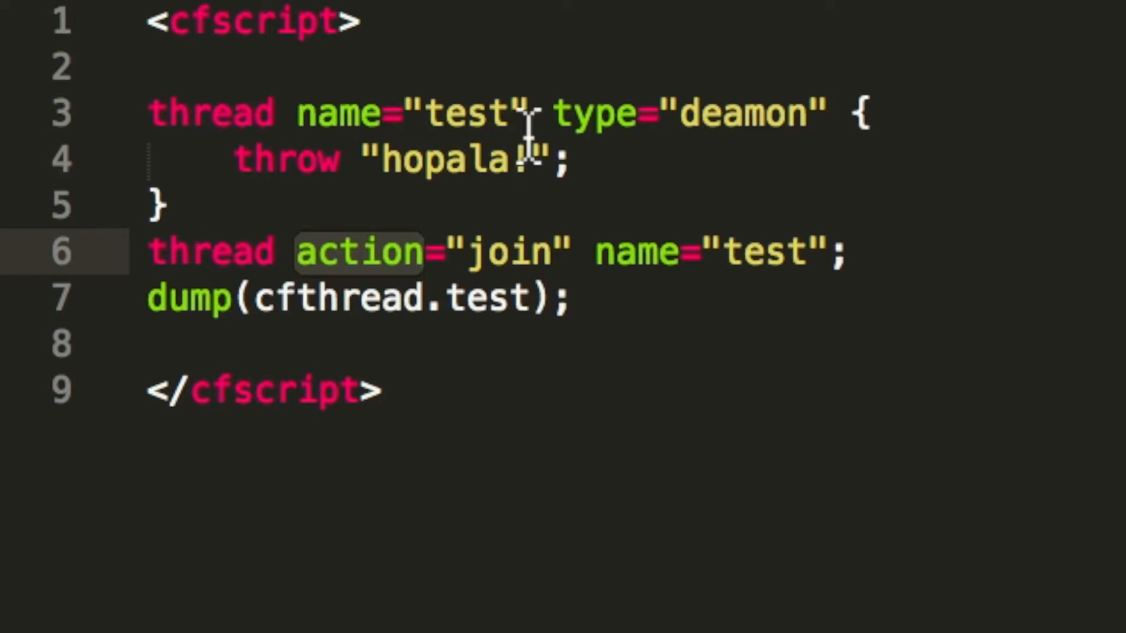
mouse_move(805, 113)
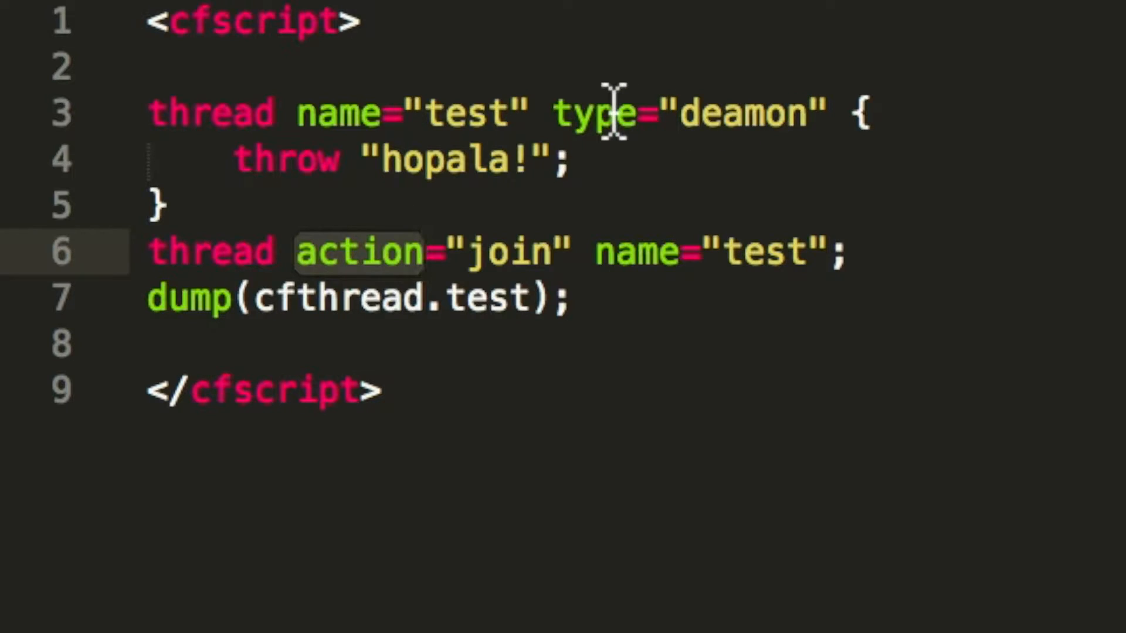
mouse_move(650, 160)
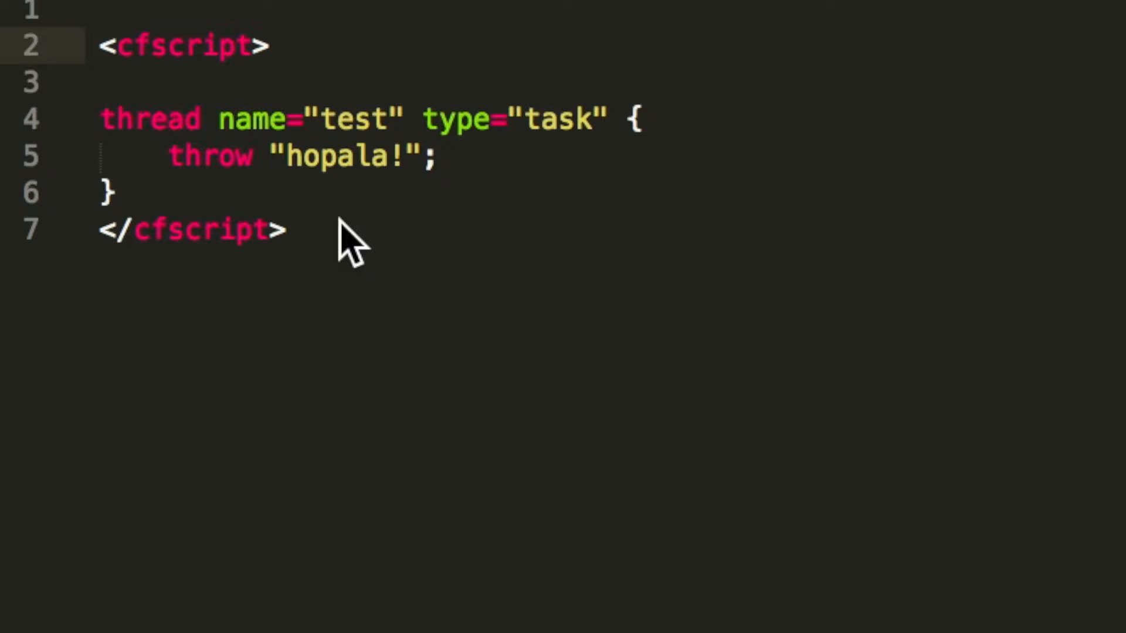
mouse_move(223, 108)
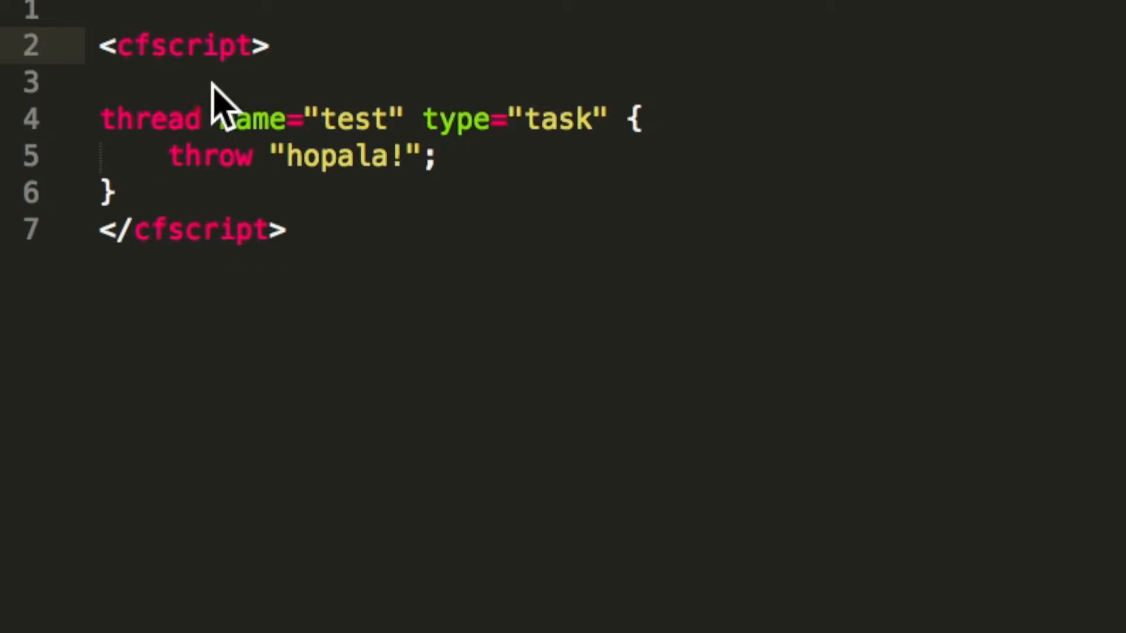
mouse_move(203, 194)
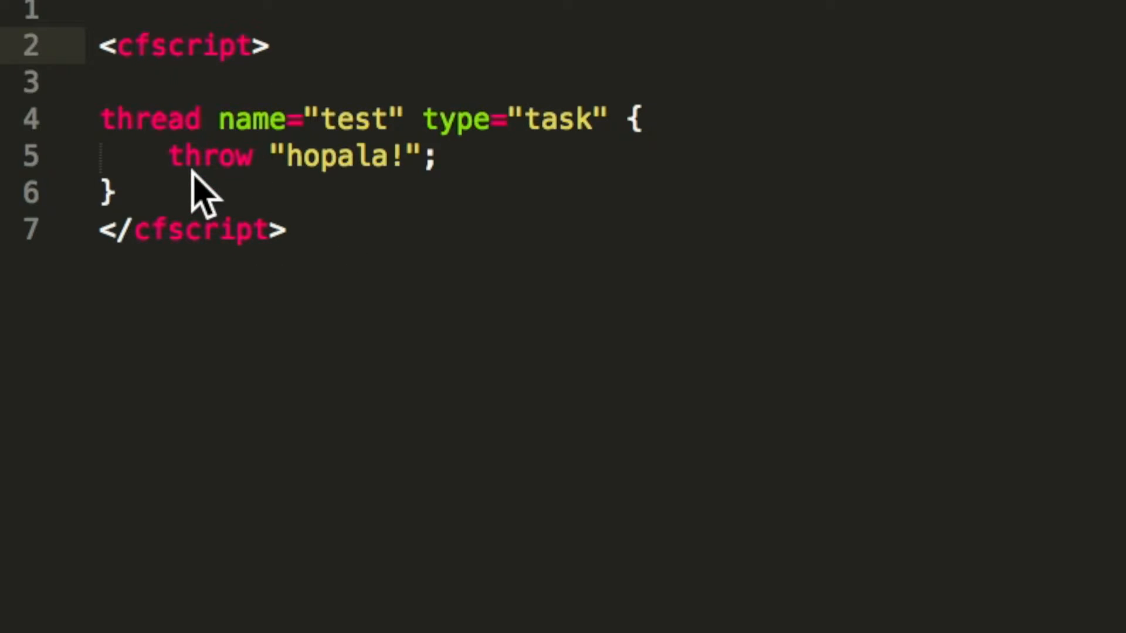
mouse_move(308, 215)
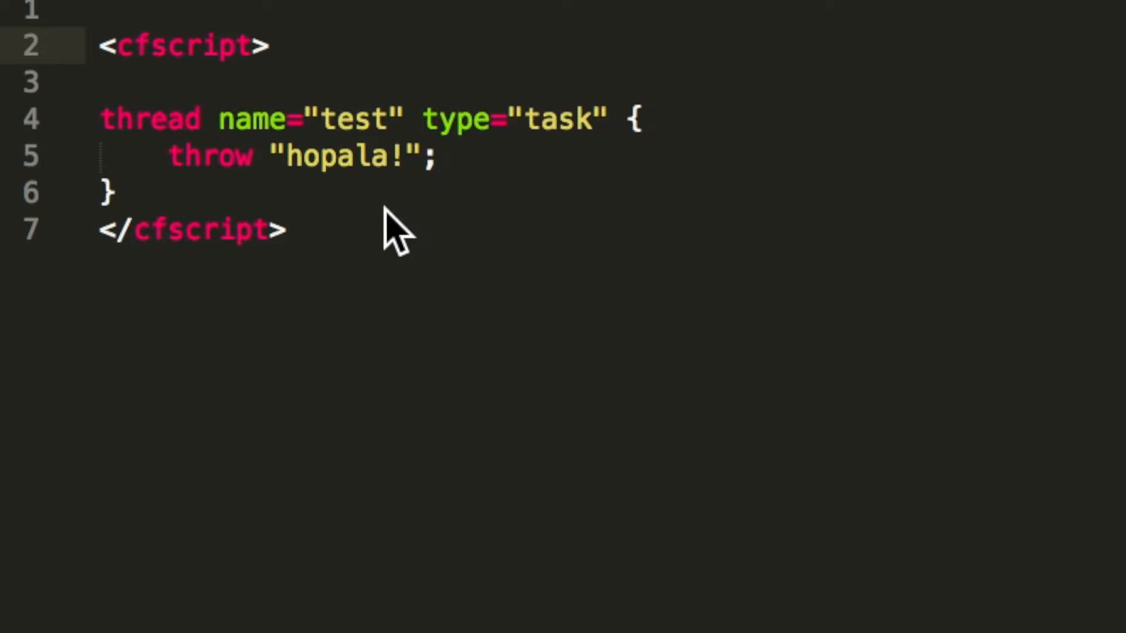
mouse_move(369, 280)
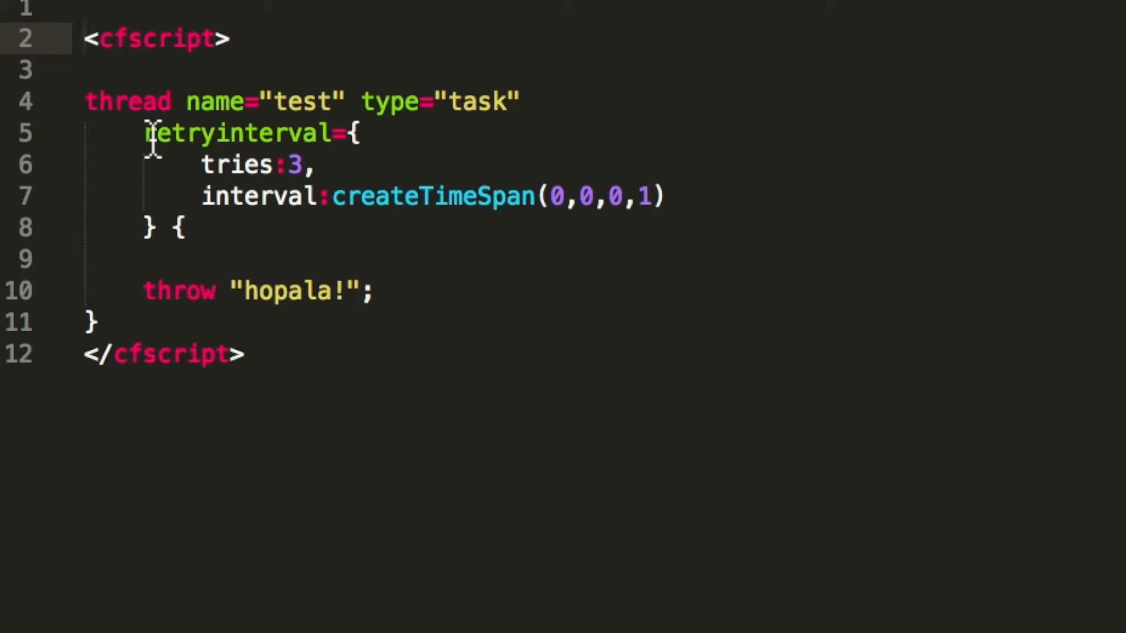
mouse_move(266, 101)
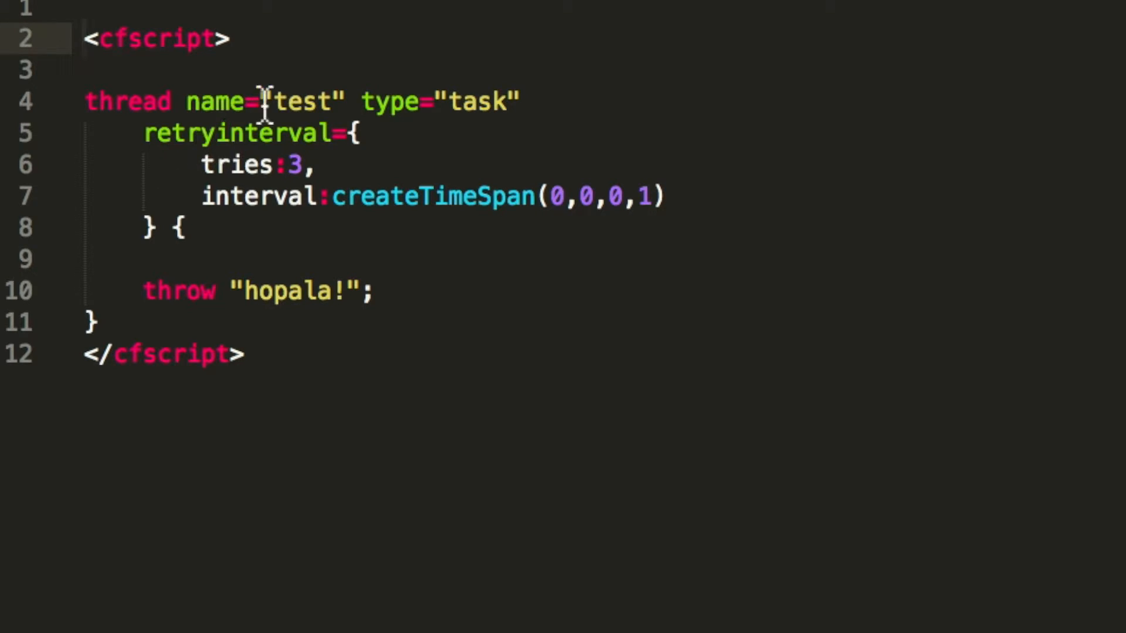
mouse_move(179, 230)
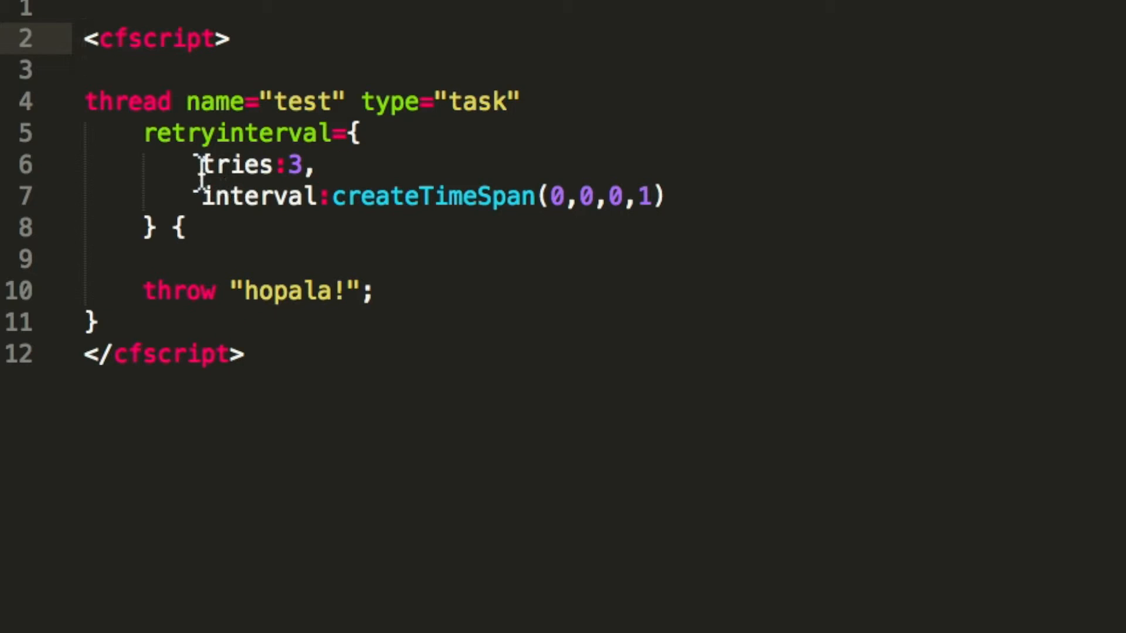
mouse_move(266, 165)
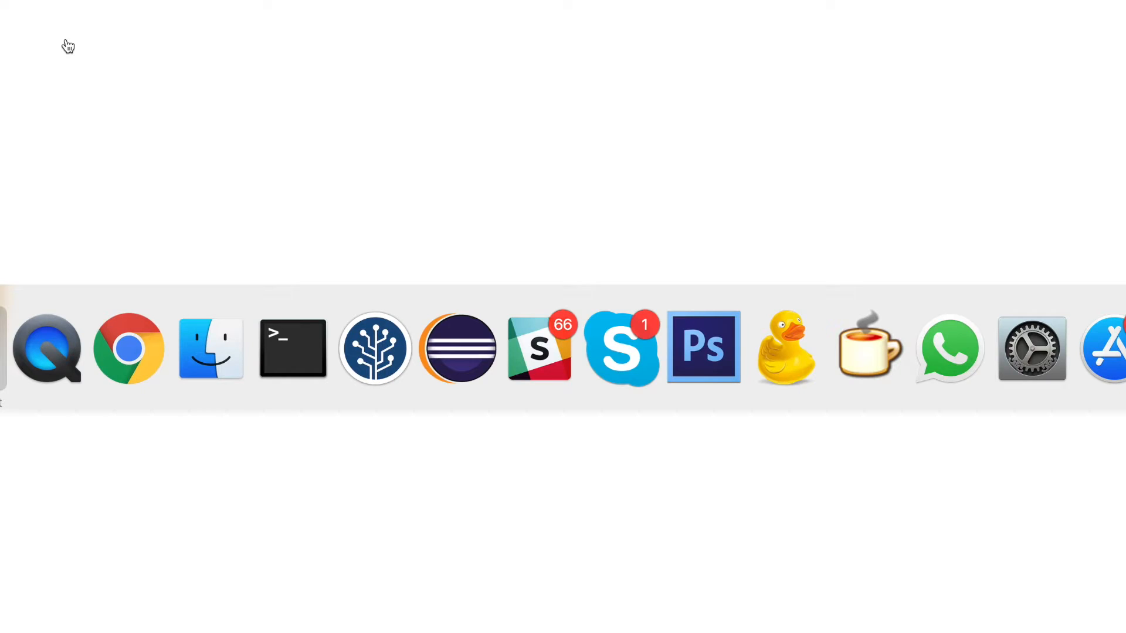
mouse_move(47, 350)
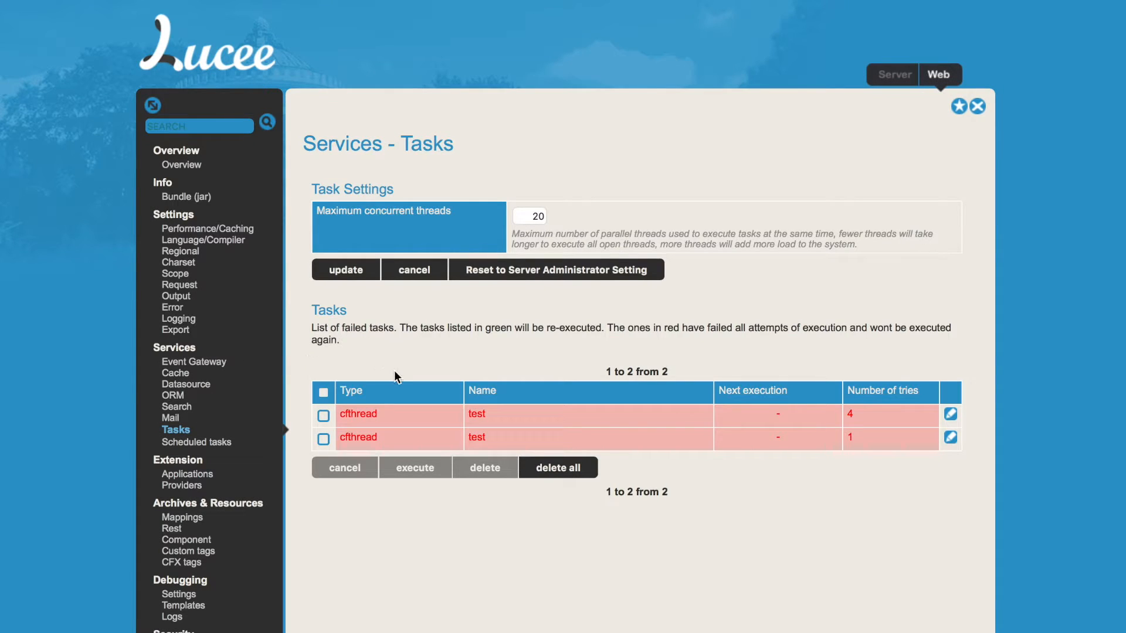
mouse_move(456, 405)
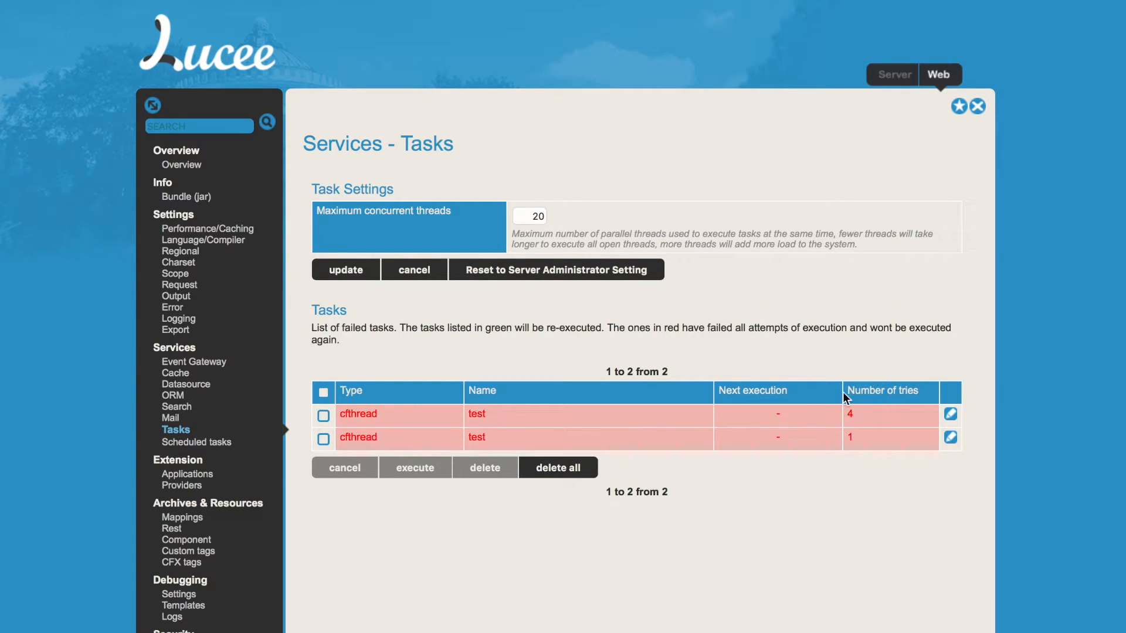
mouse_move(851, 415)
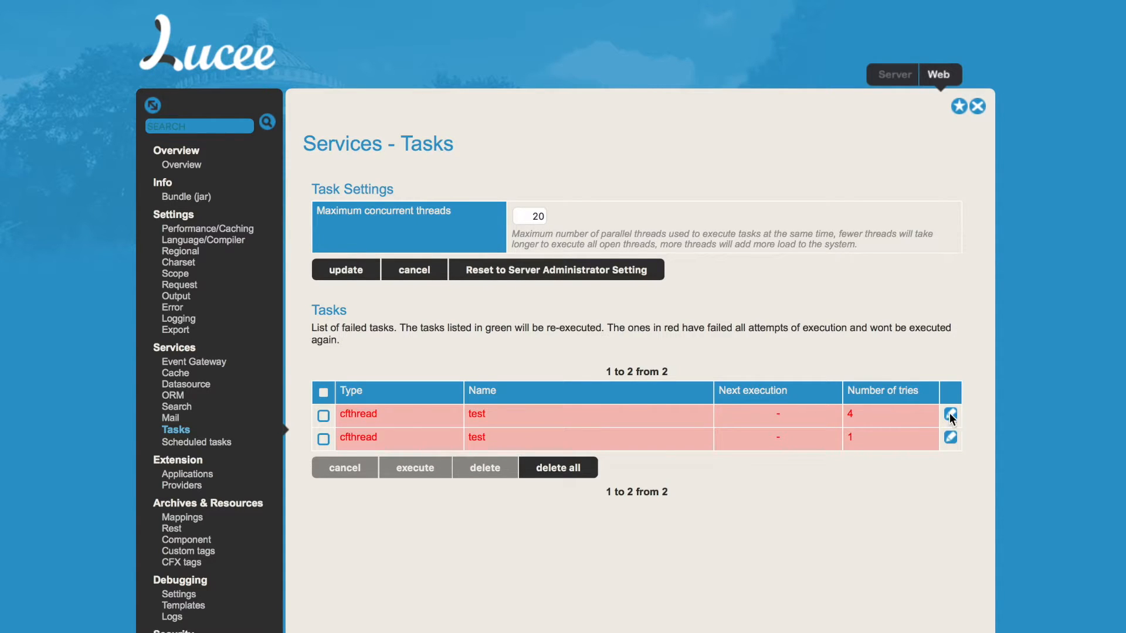
View the details of the test task that failed after 4 tries, showing its hopala! errors.
left_click(948, 415)
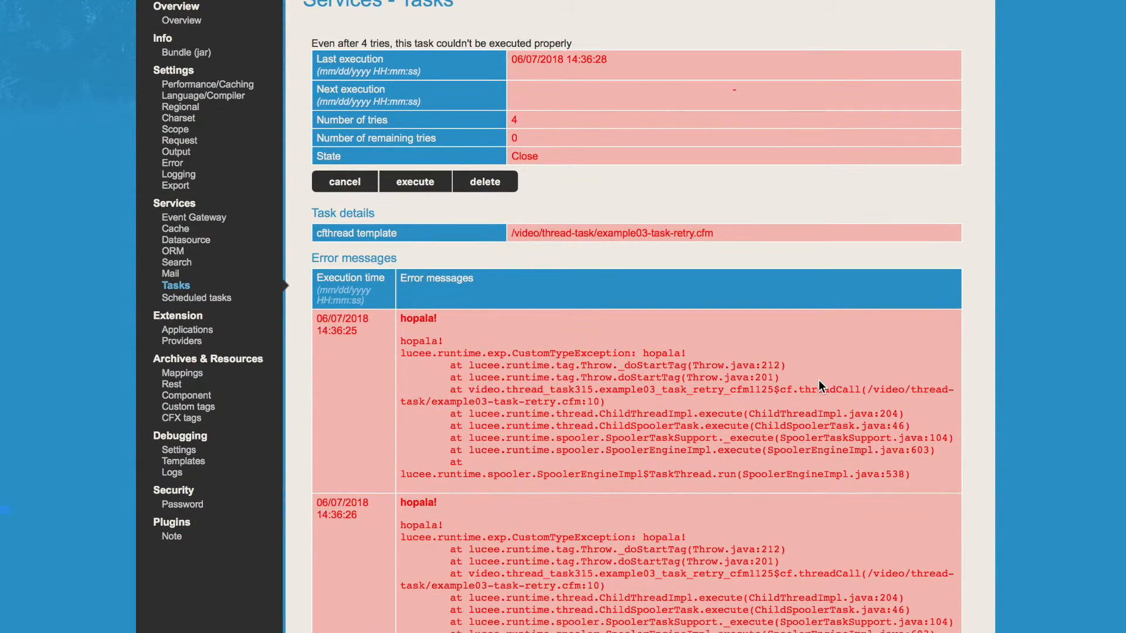
mouse_move(611, 340)
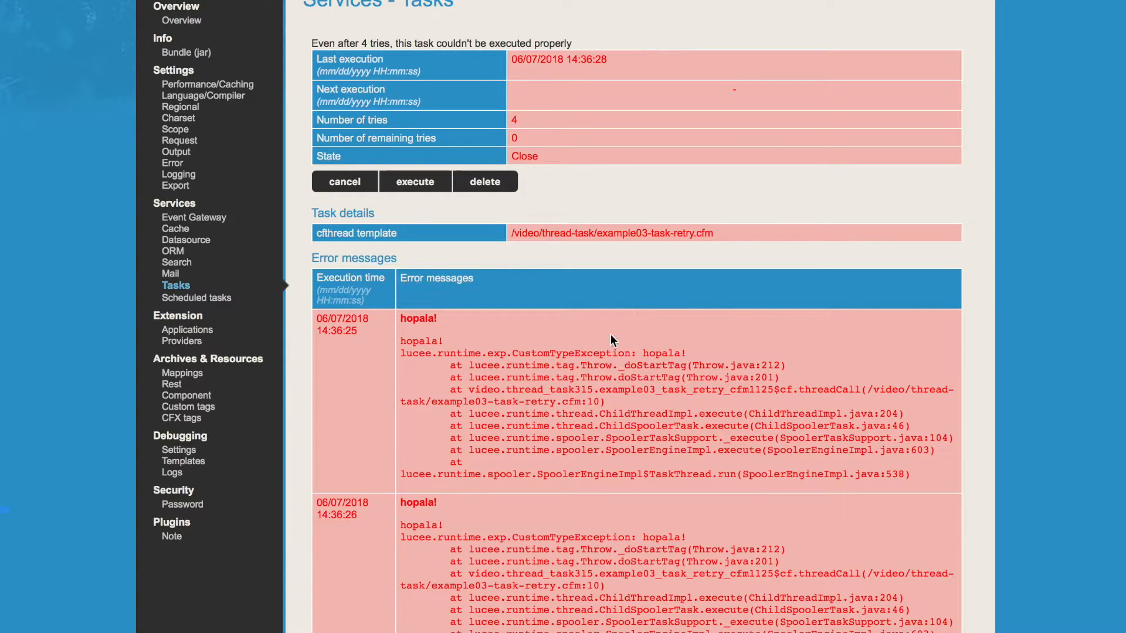
mouse_move(484, 142)
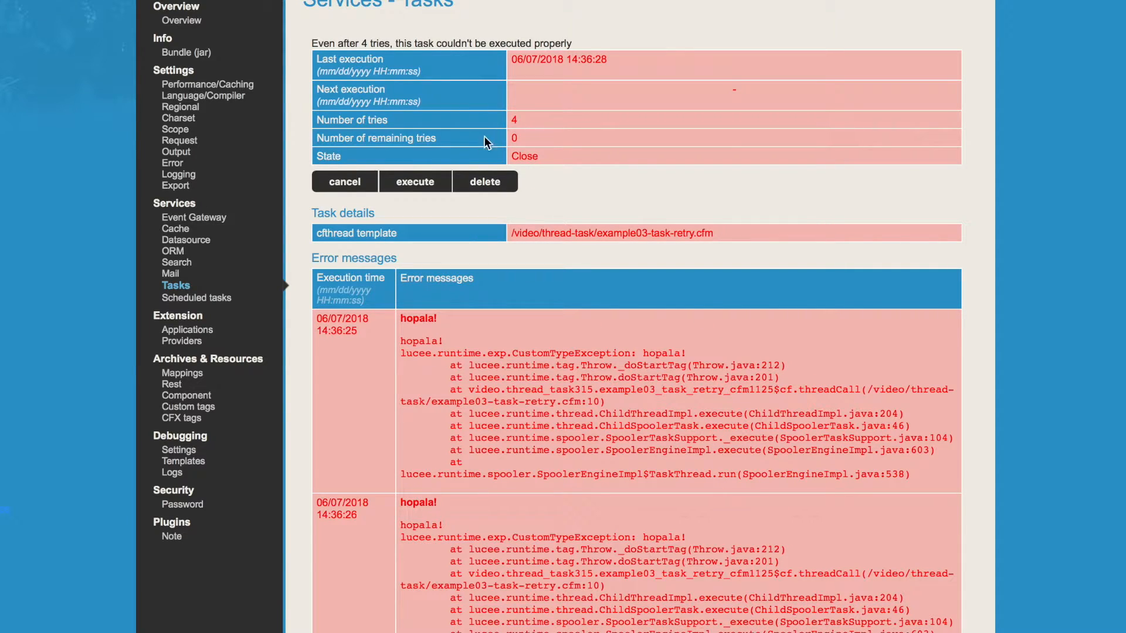
mouse_move(480, 146)
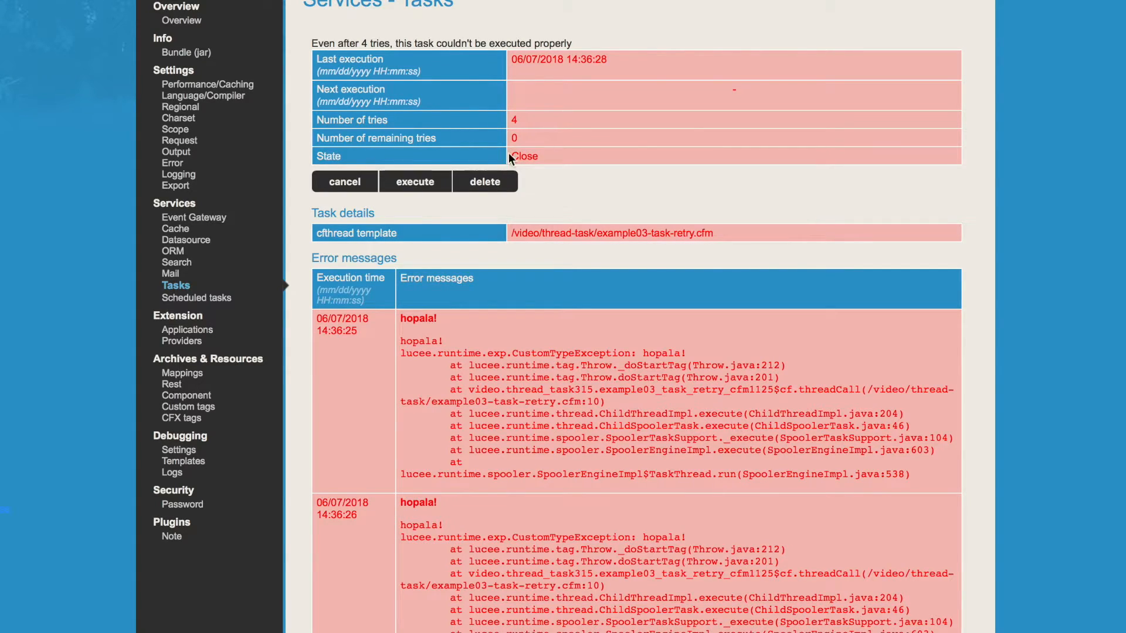
Scroll through the task's repeated hopala! error messages.
scroll("down", 3)
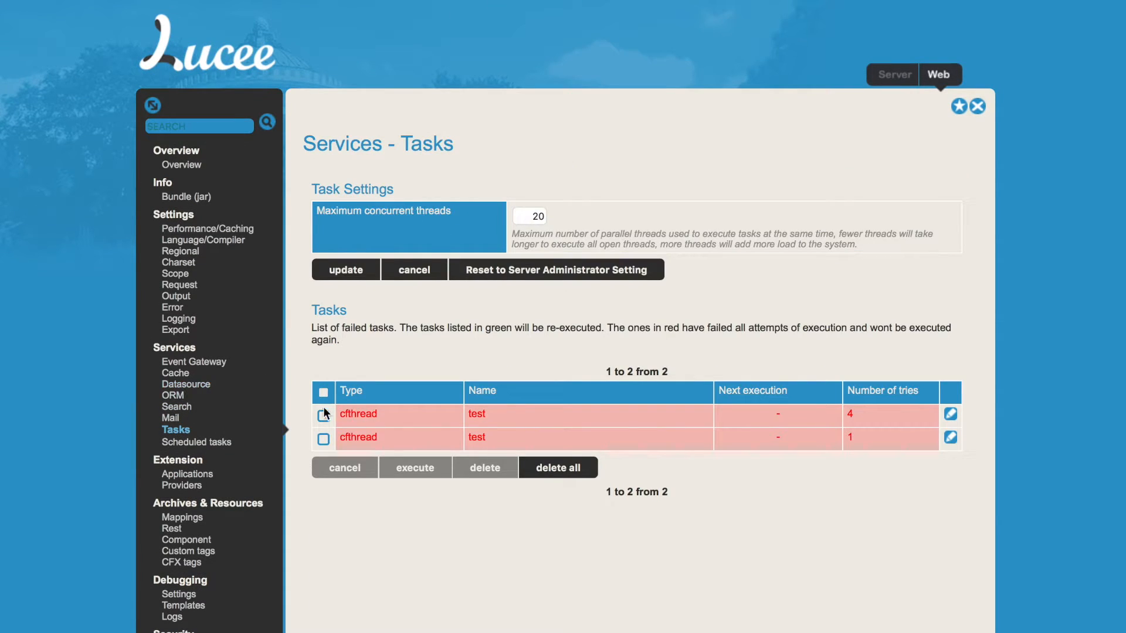
Re-execute both failed test tasks, raising the first one to 5 tries, and view its details.
left_click(324, 440)
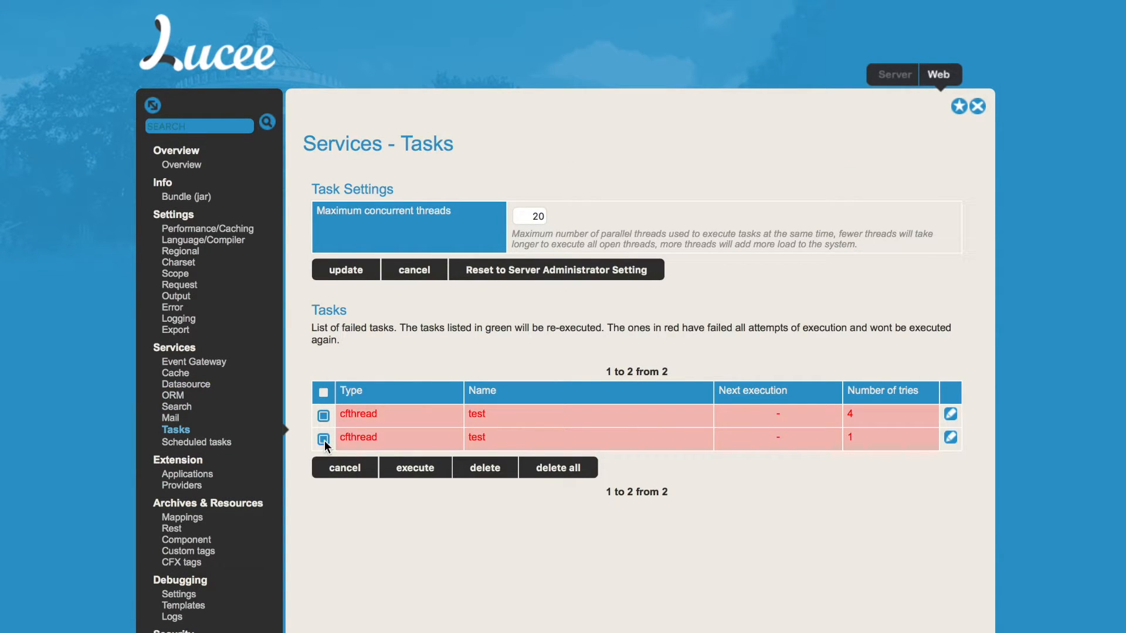
left_click(324, 438)
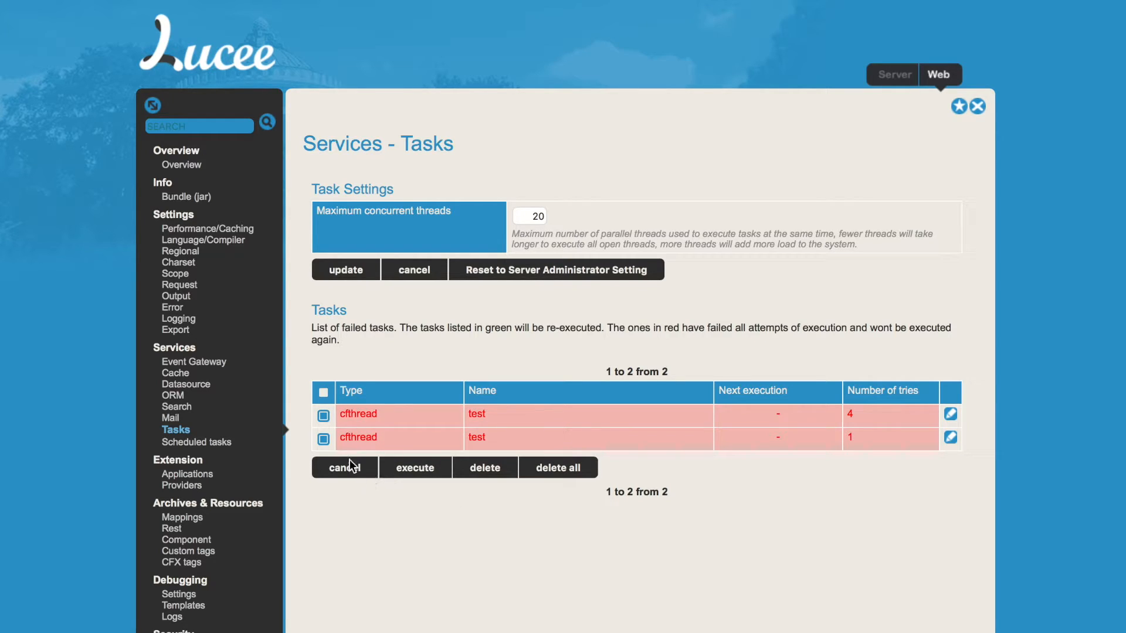
left_click(324, 438)
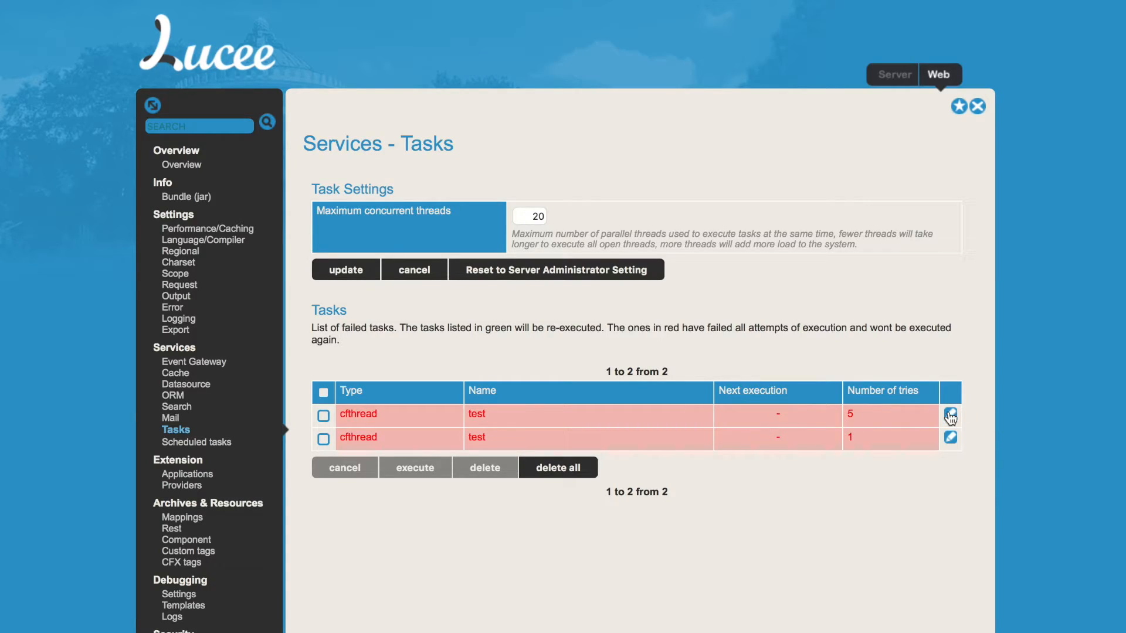
left_click(950, 416)
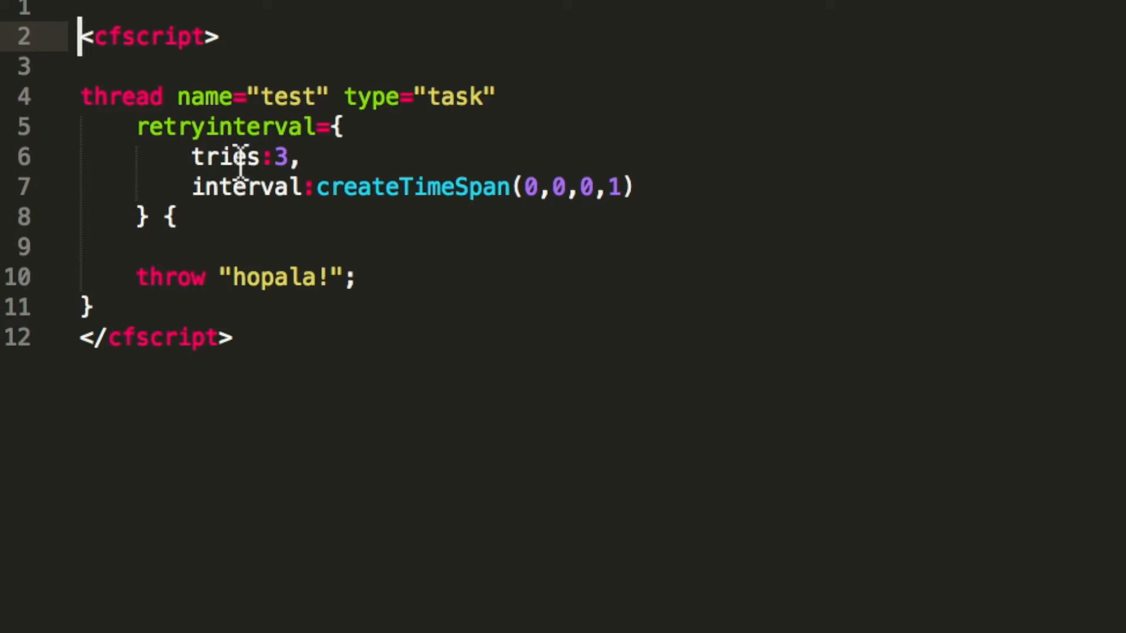
mouse_move(254, 156)
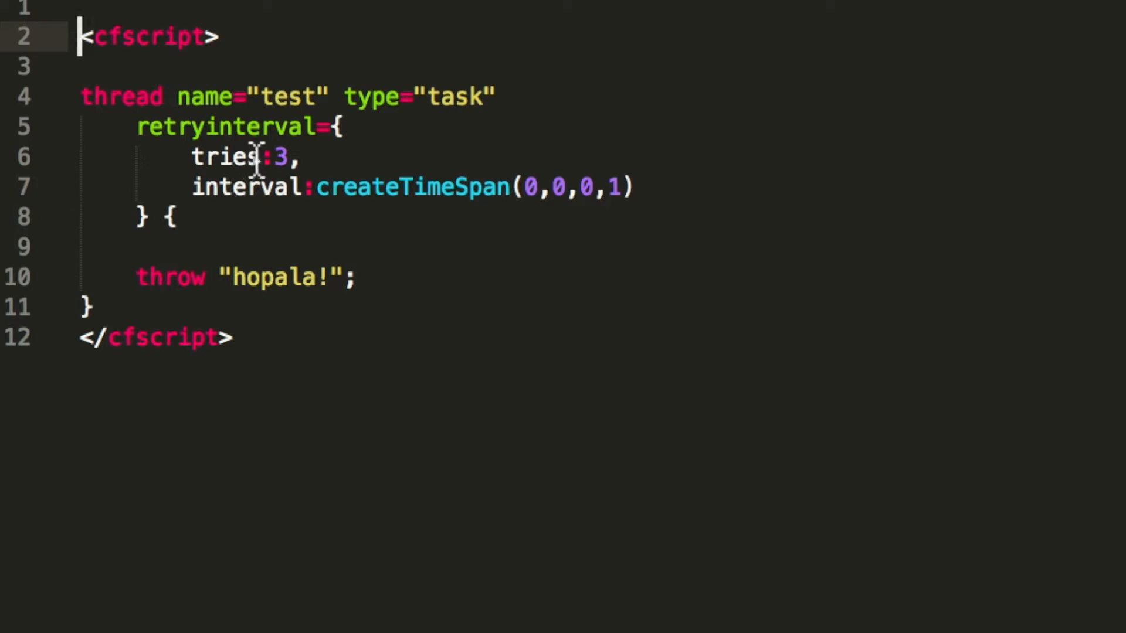
mouse_move(376, 219)
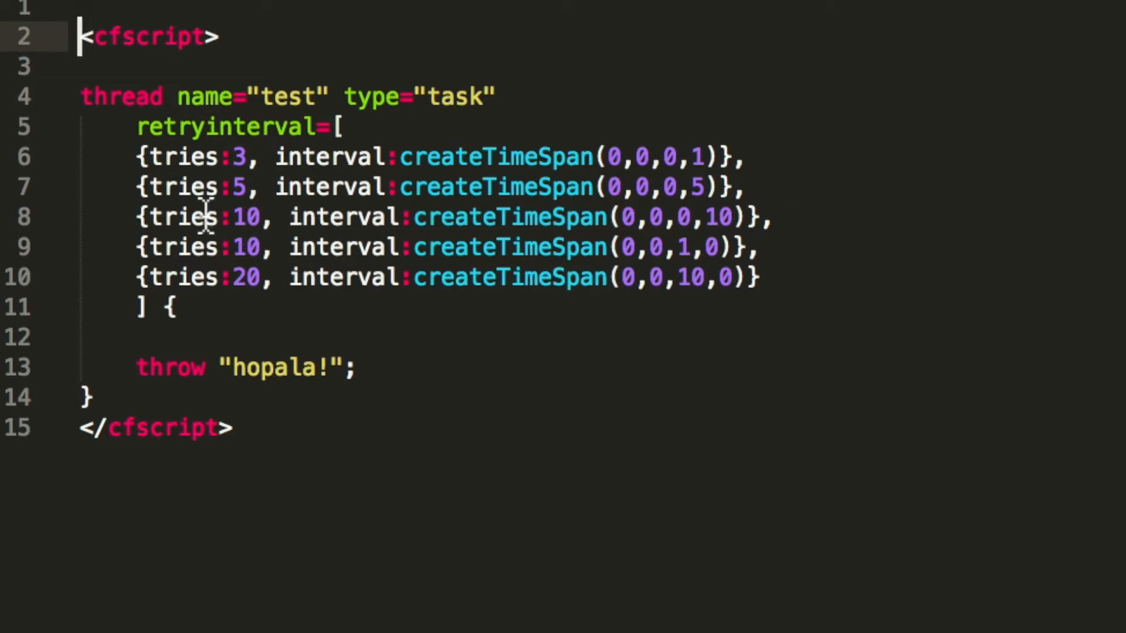
mouse_move(143, 157)
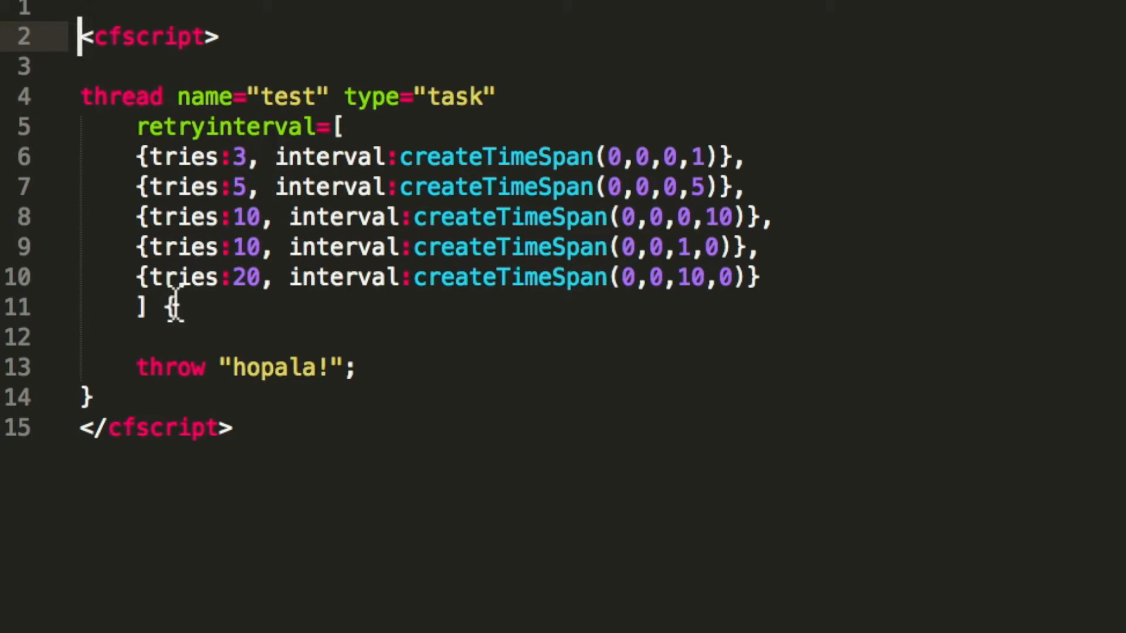
mouse_move(223, 155)
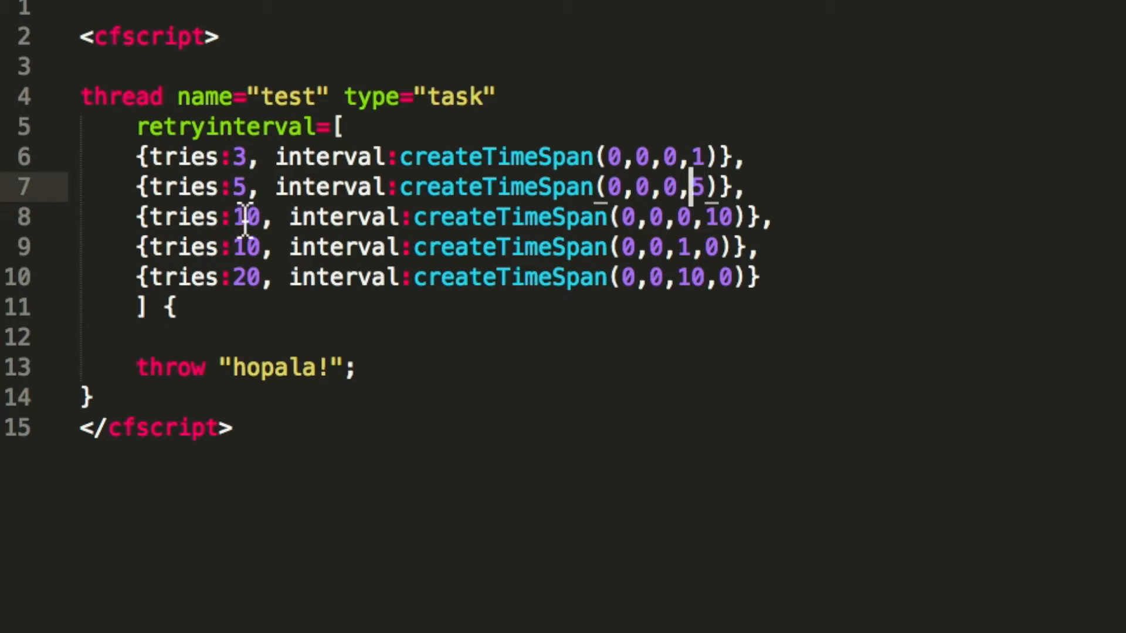
mouse_move(703, 218)
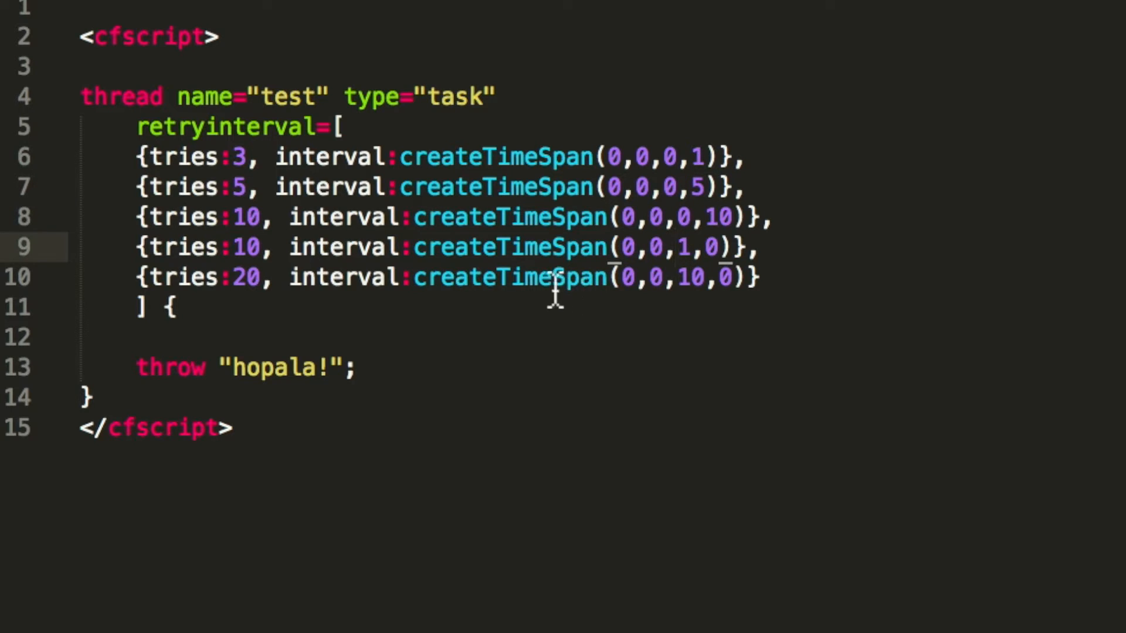
mouse_move(679, 280)
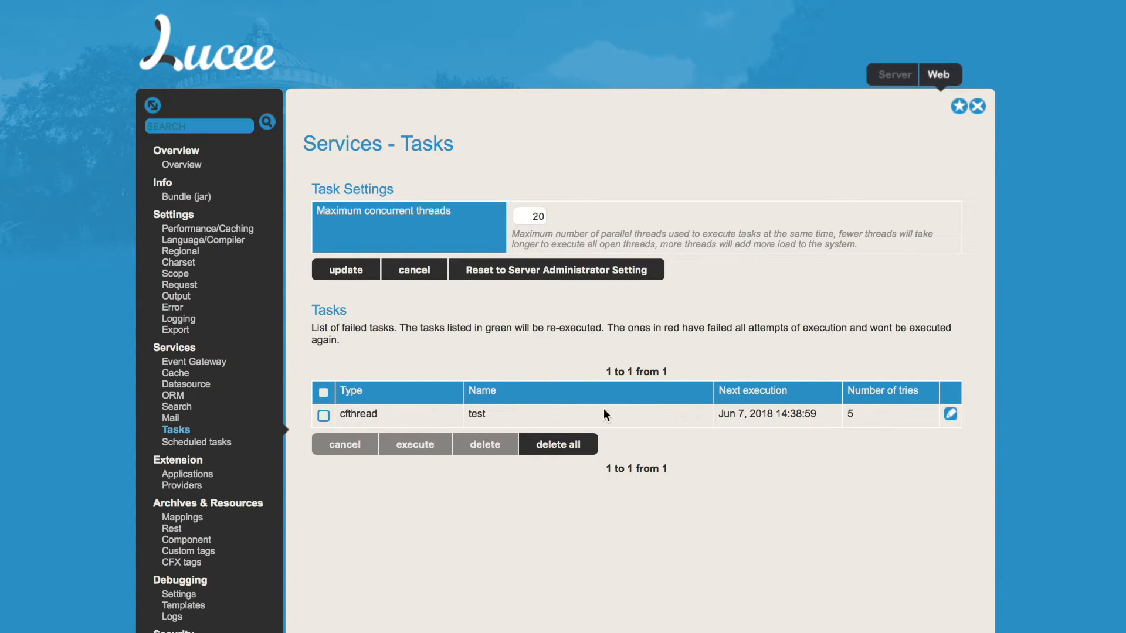
mouse_move(571, 416)
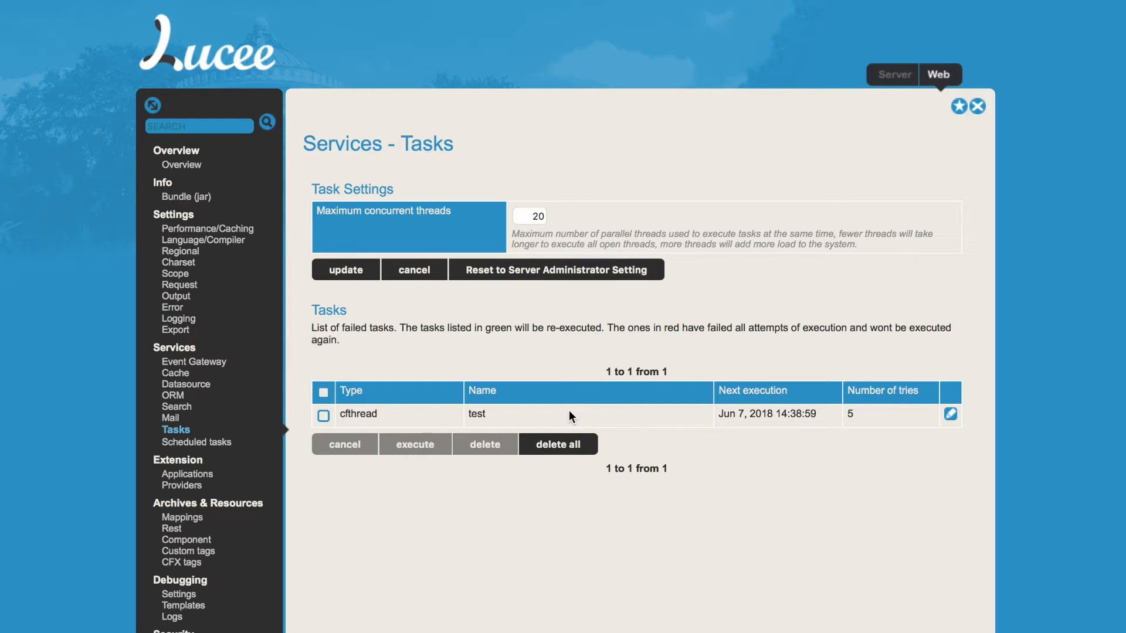
mouse_move(877, 404)
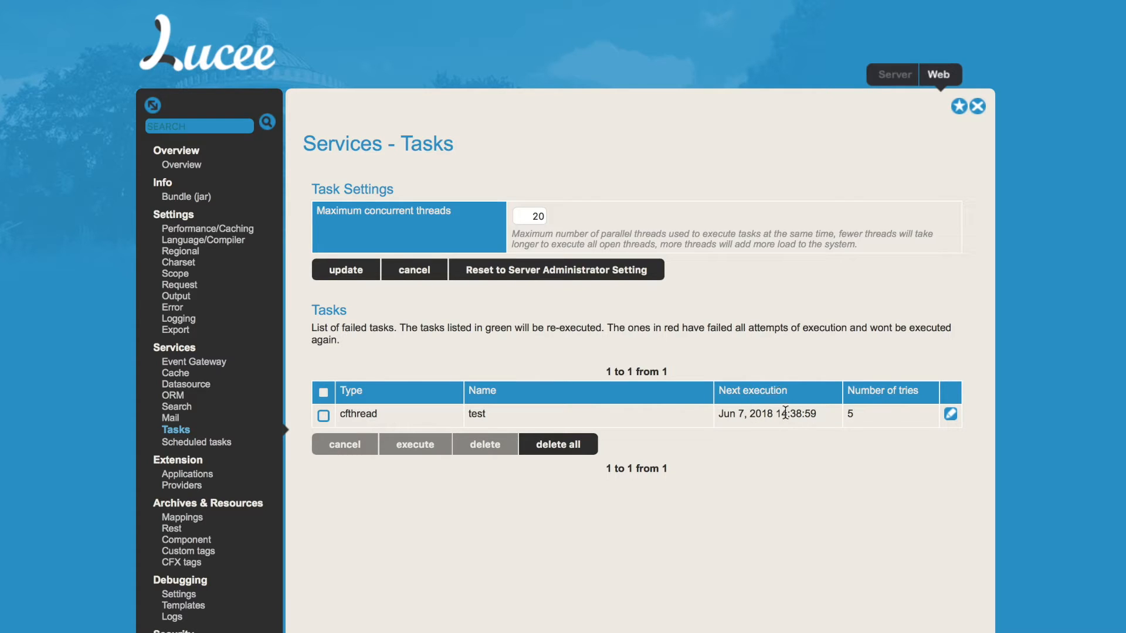
mouse_move(672, 429)
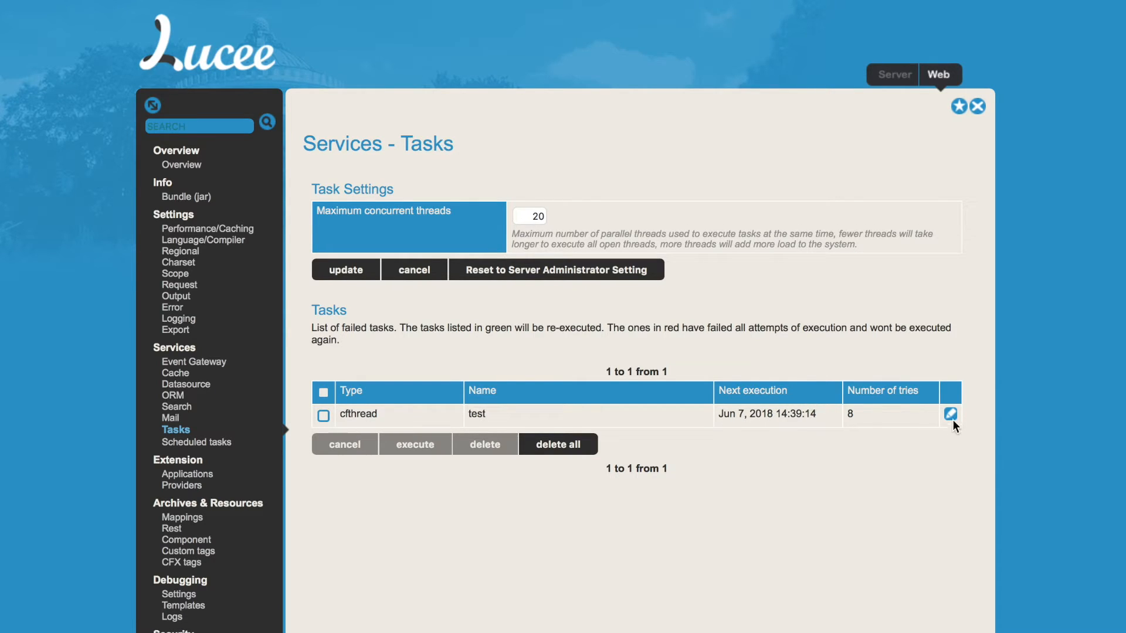
left_click(948, 414)
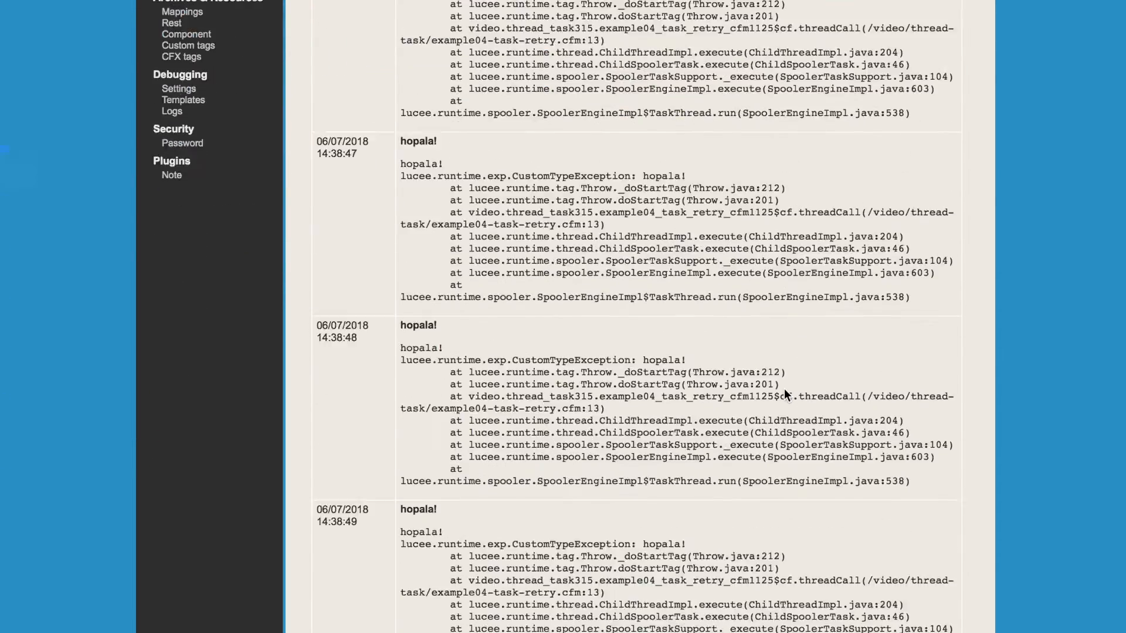
scroll("up", 3)
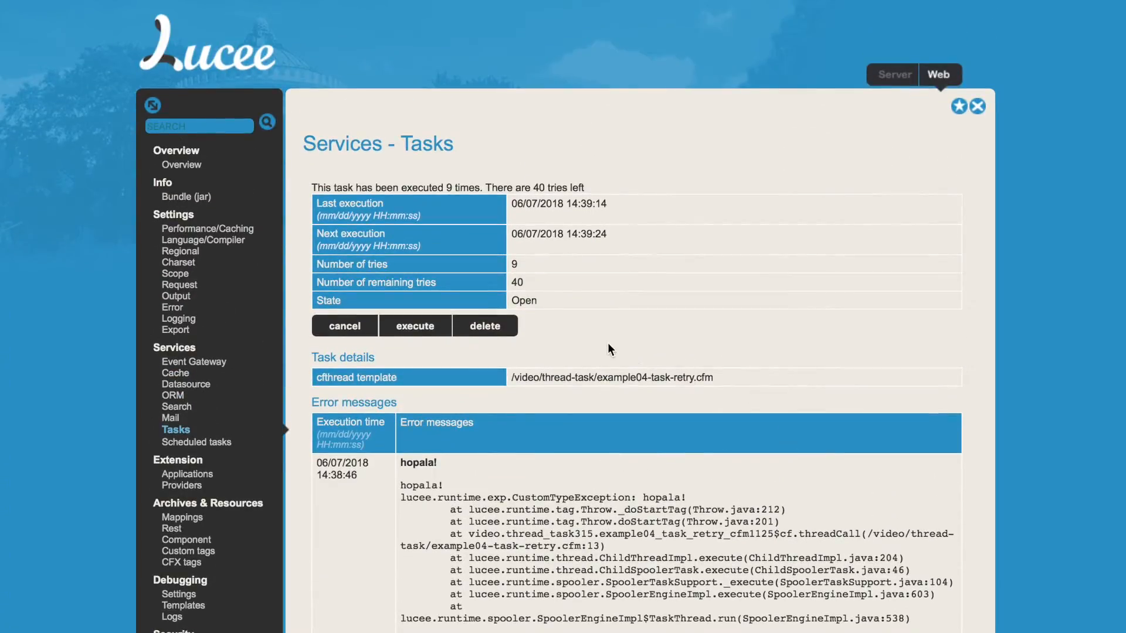
mouse_move(403, 277)
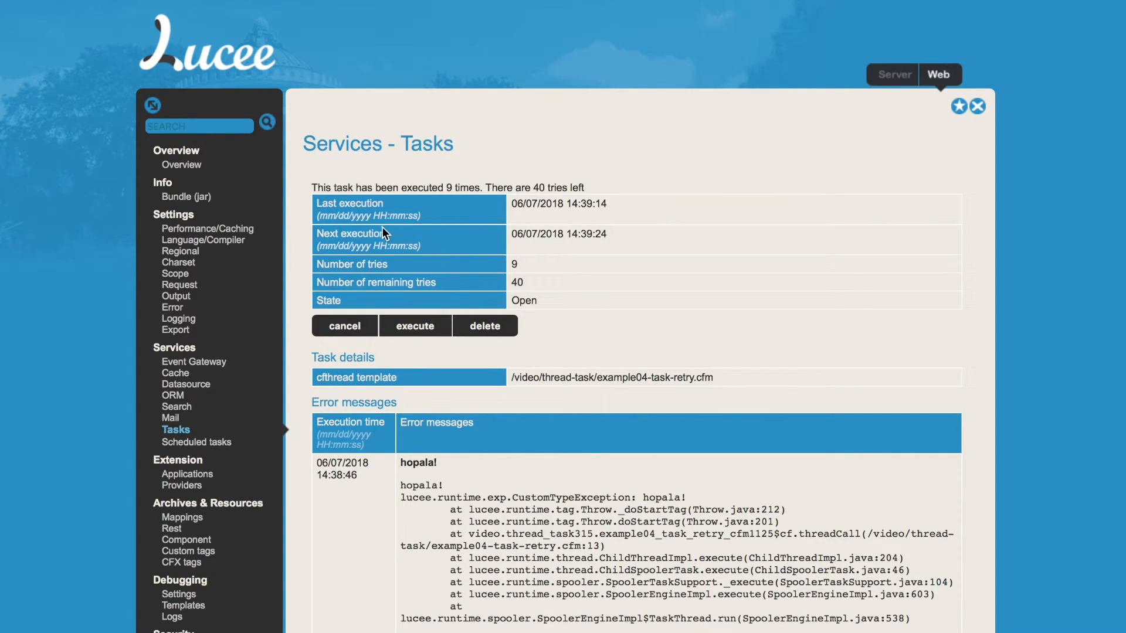
mouse_move(438, 374)
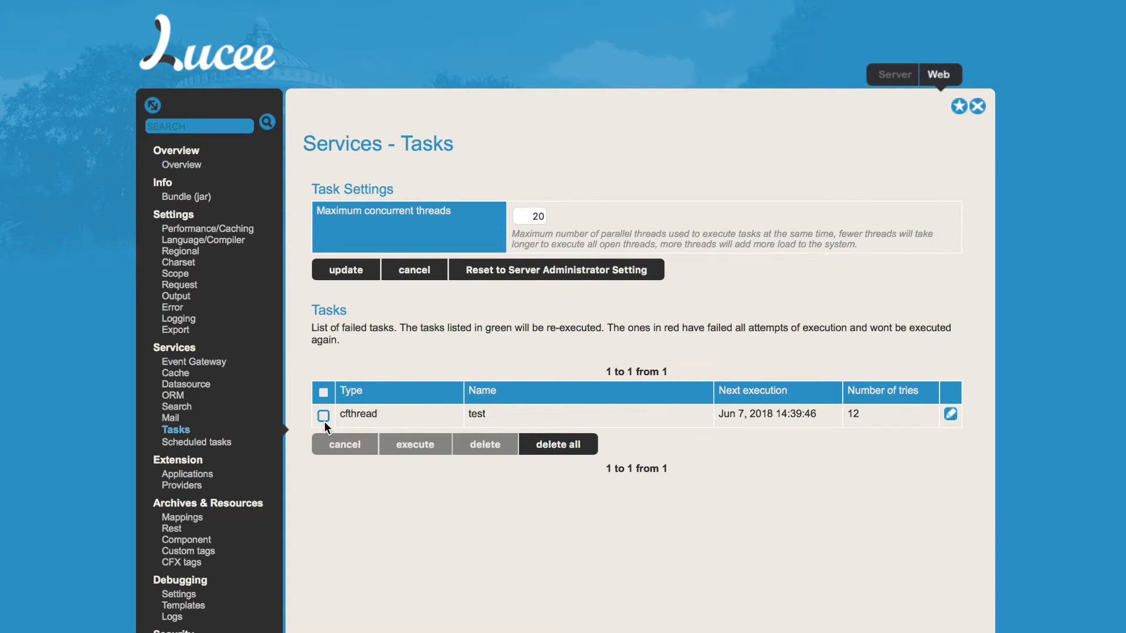
Mark the test cfthread task in the failed list and apply a list action to it.
left_click(324, 415)
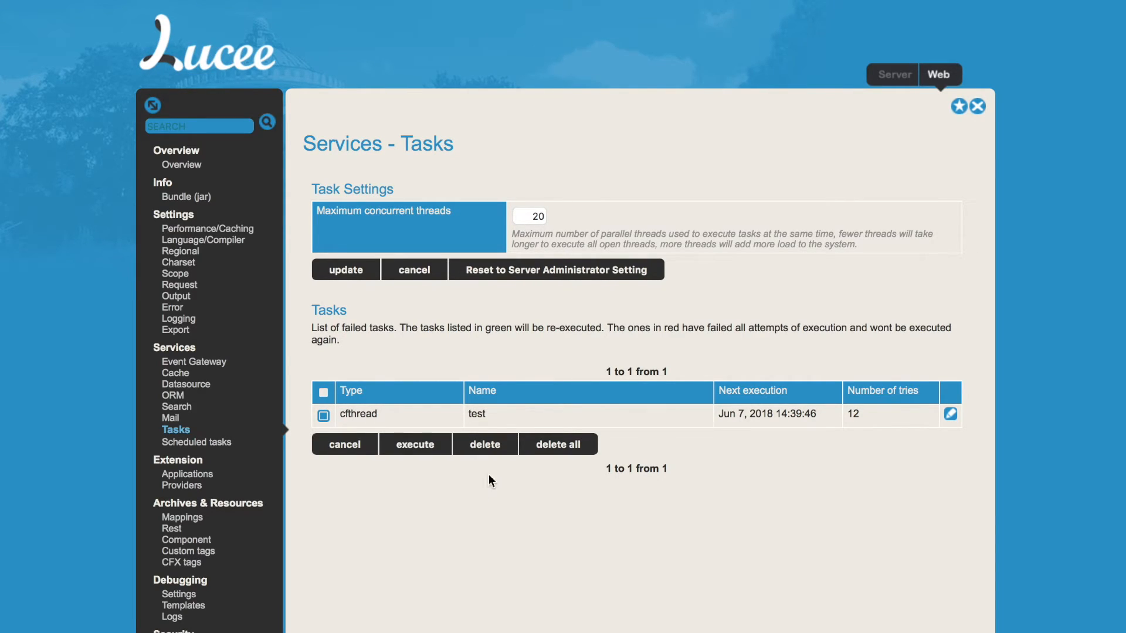
left_click(484, 443)
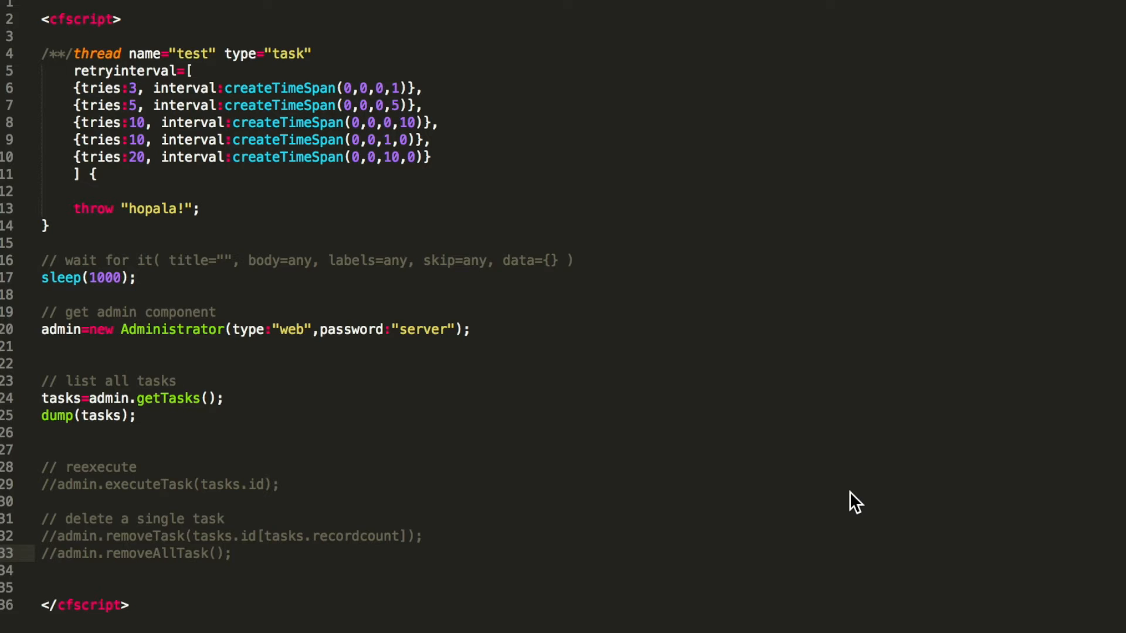
mouse_move(454, 460)
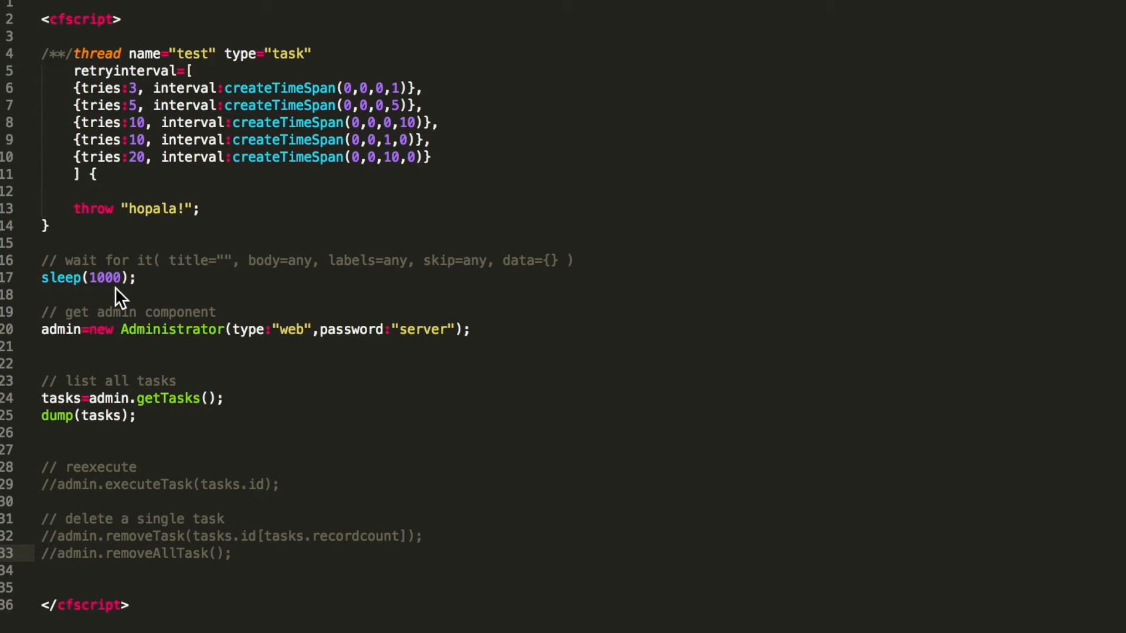
mouse_move(116, 60)
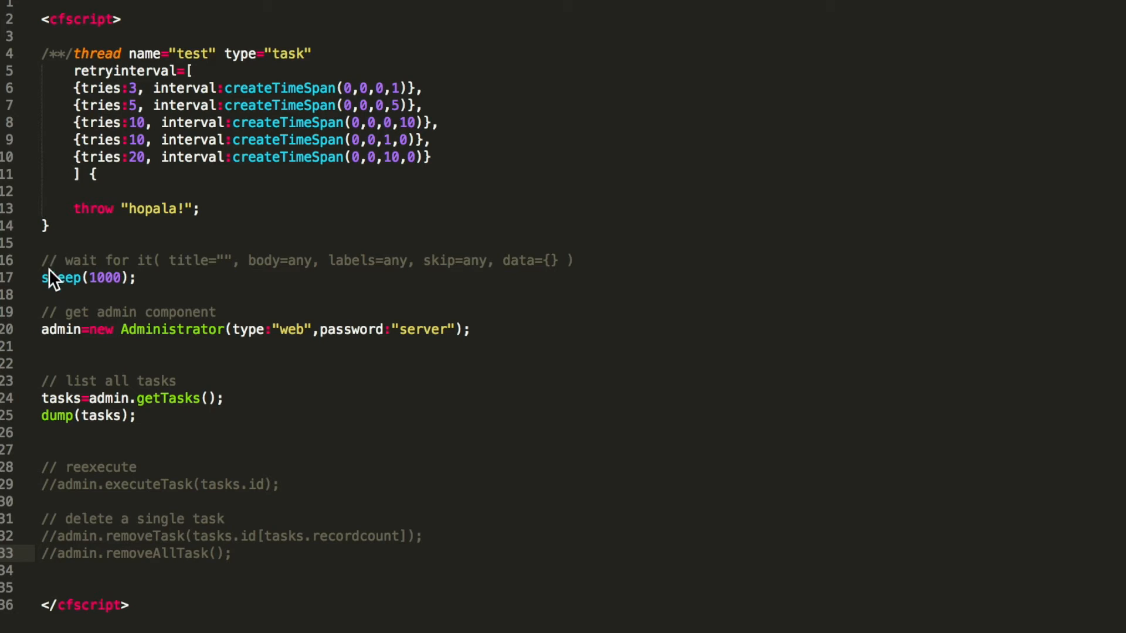
mouse_move(81, 294)
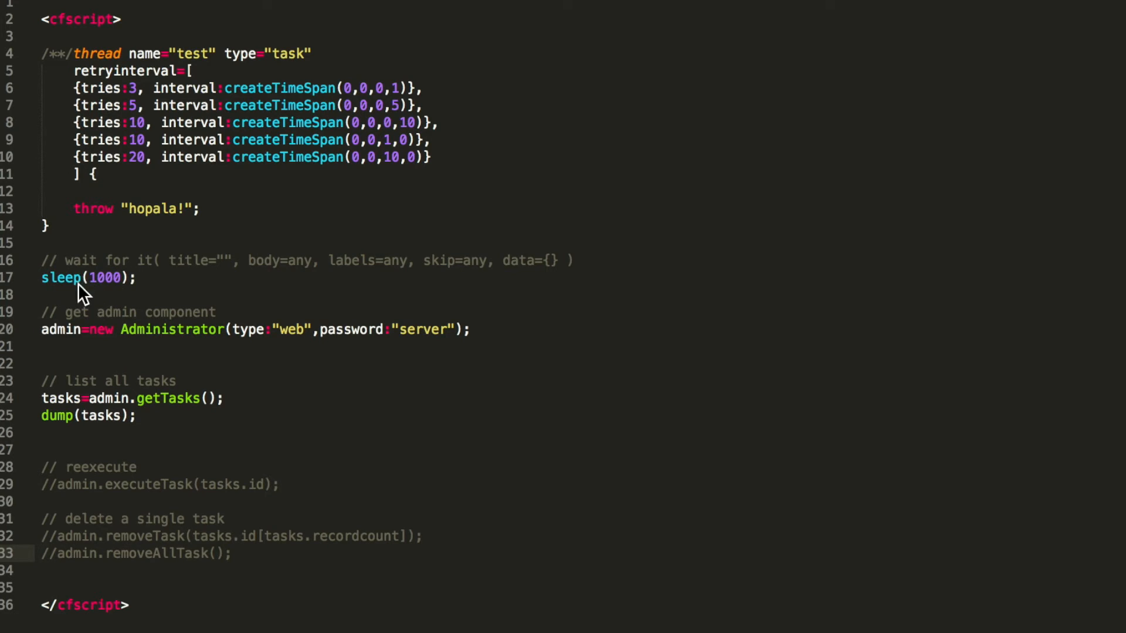
mouse_move(86, 342)
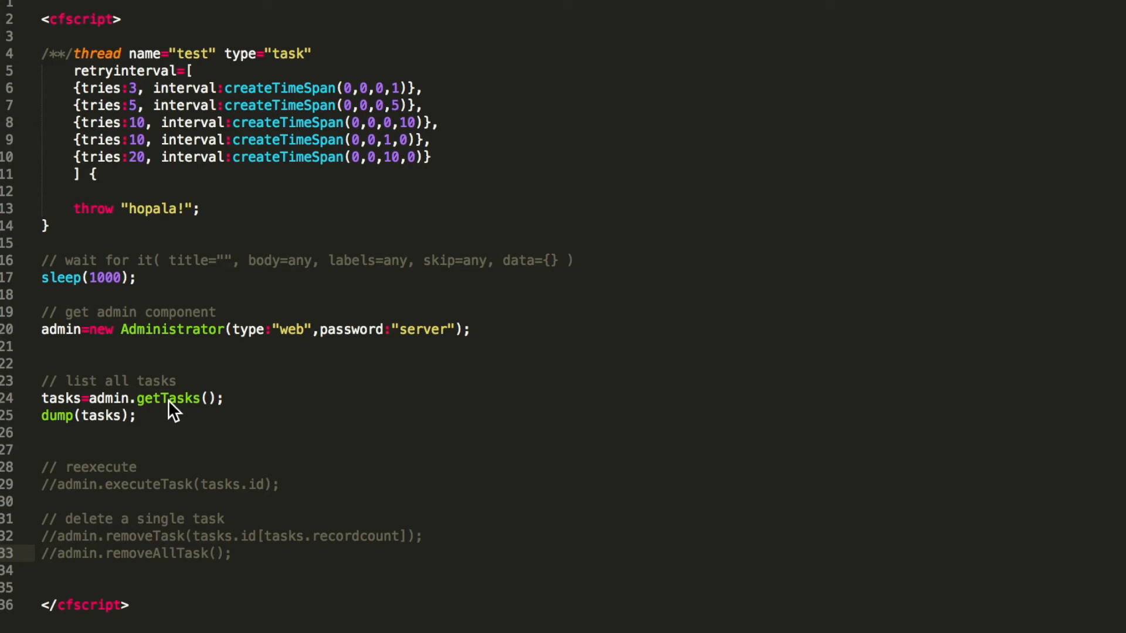
mouse_move(78, 429)
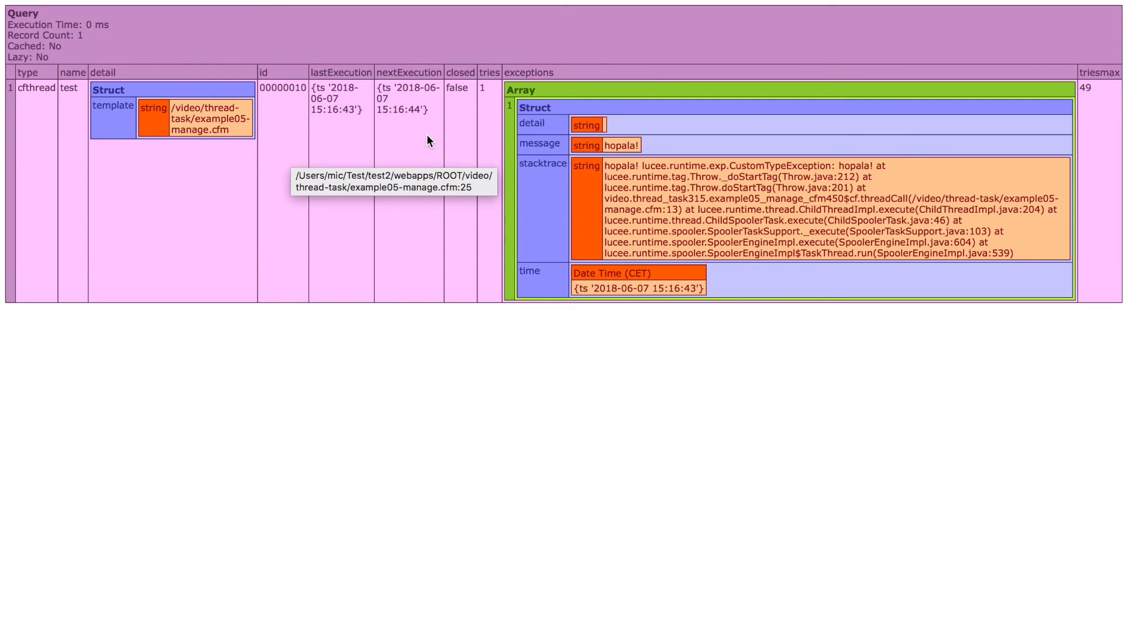
mouse_move(534, 160)
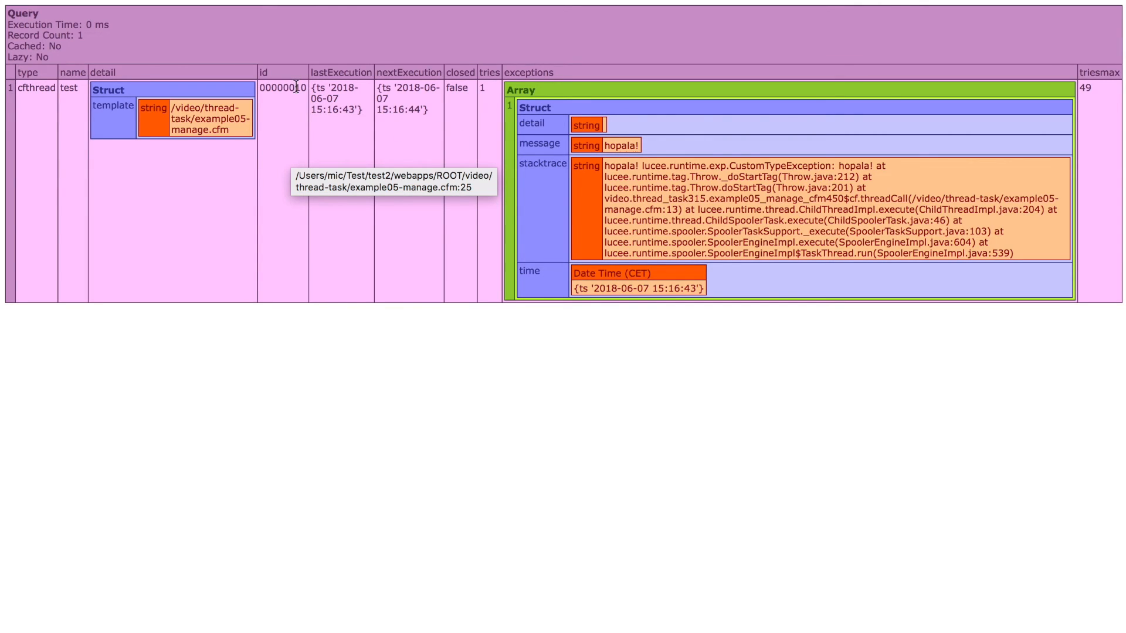
mouse_move(493, 110)
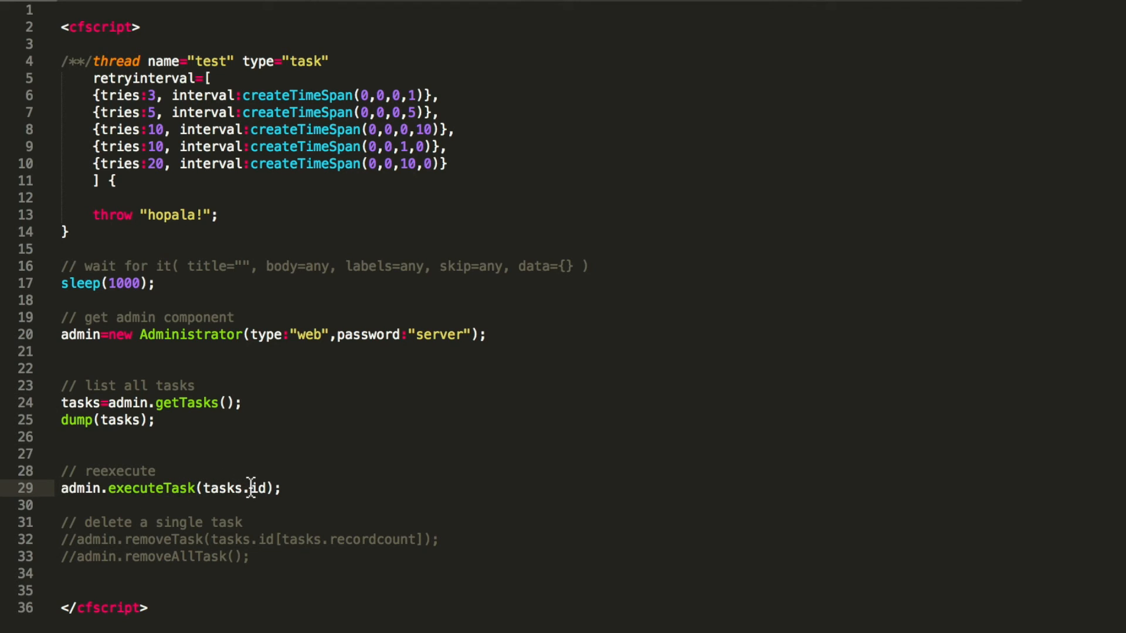
mouse_move(325, 361)
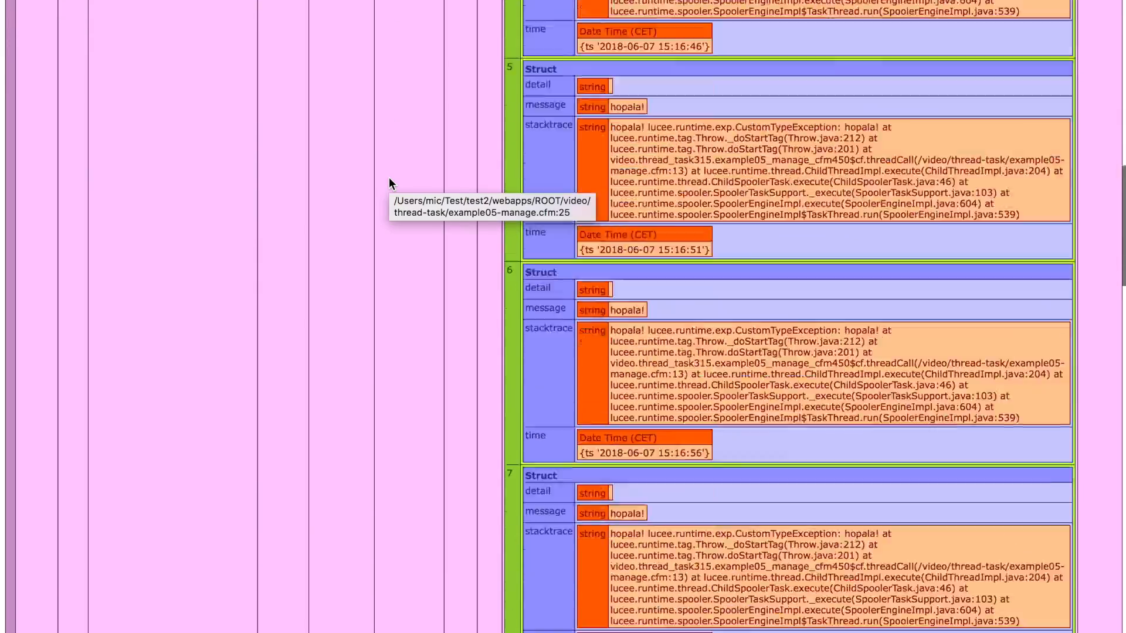
Scroll the dump past the second test task to the hopala! error from executeTask.
scroll("down", 3)
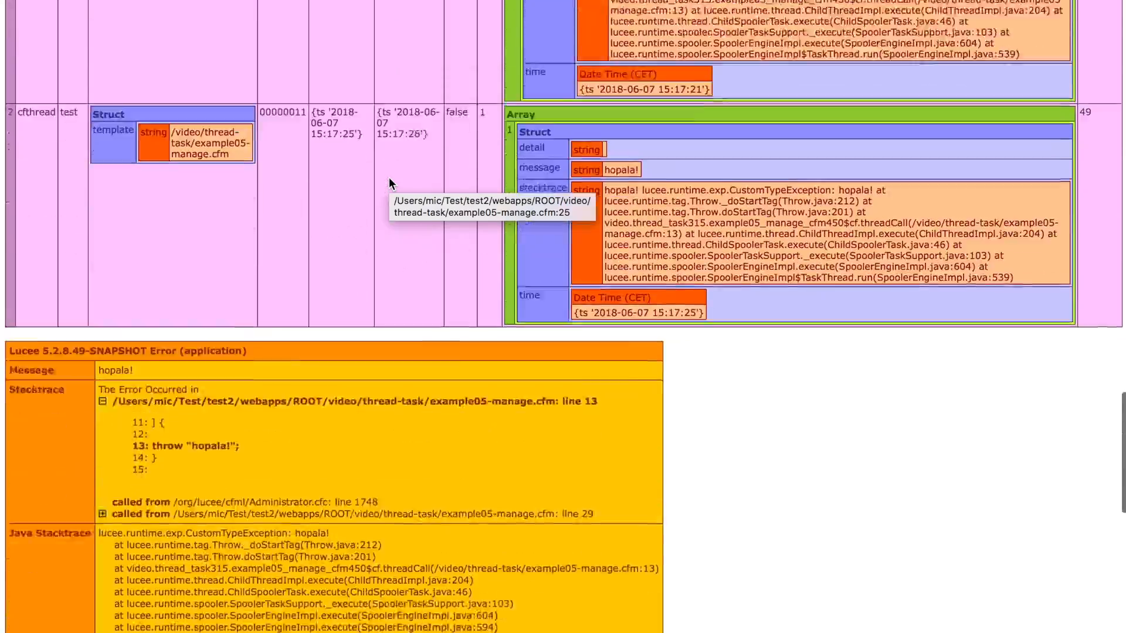
scroll("down", 3)
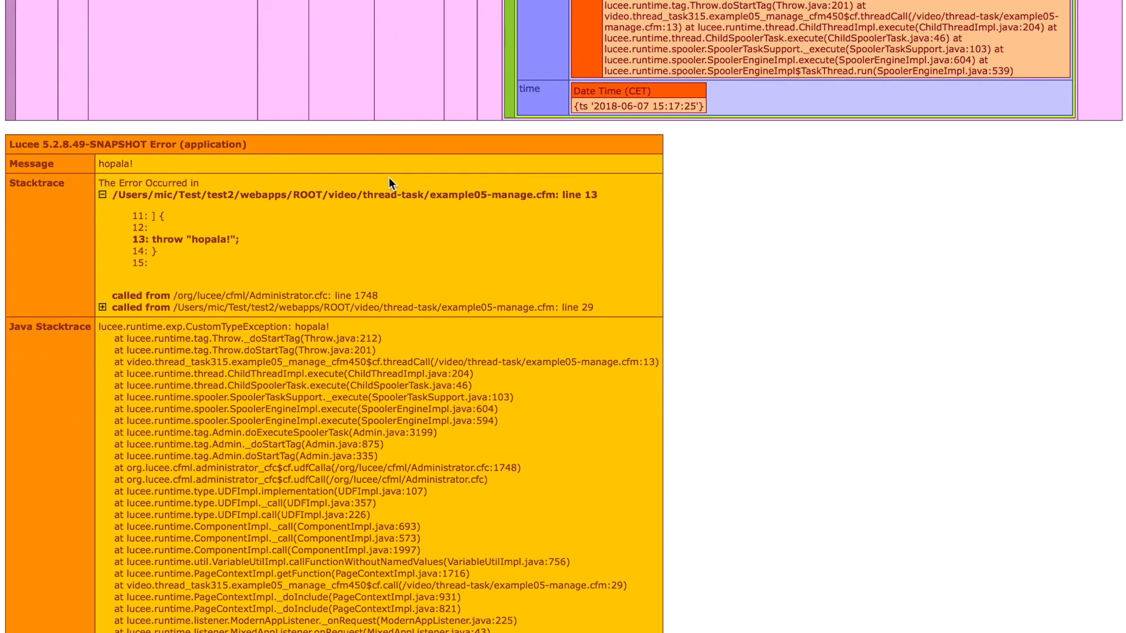
mouse_move(263, 228)
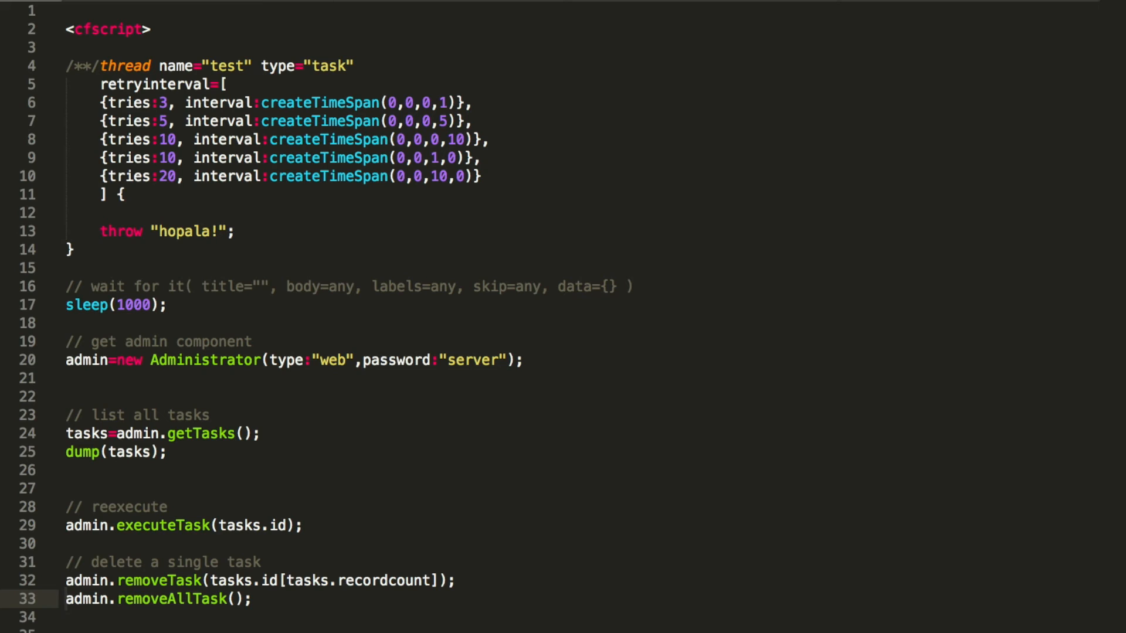
mouse_move(290, 581)
type("//")
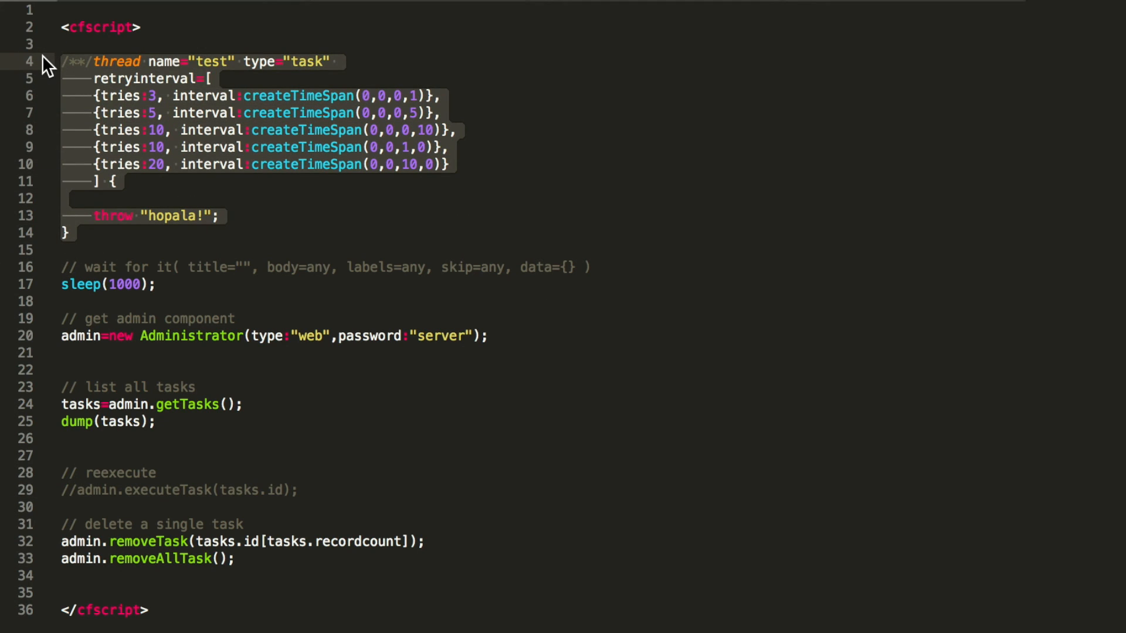
Delete the task thread block, leaving executeTask commented and both removal calls active.
key("Delete")
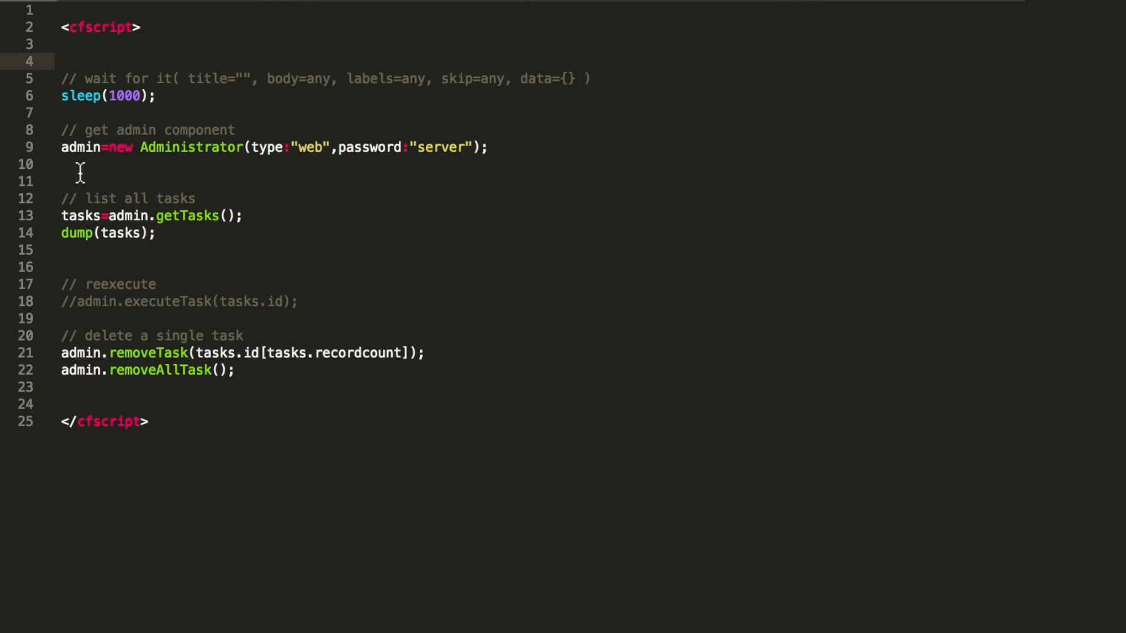